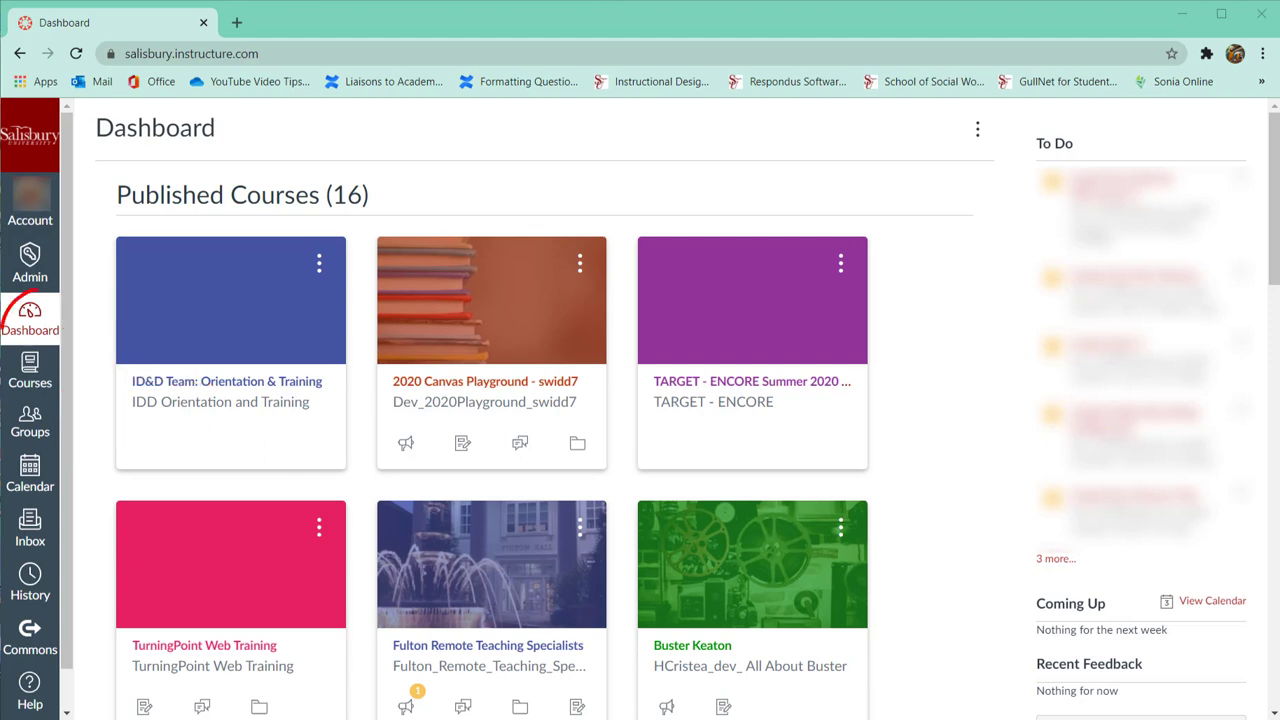
Check the dashboard view options, then show the Courses tray listing 2020 Canvas Playground and others.
left_click(32, 318)
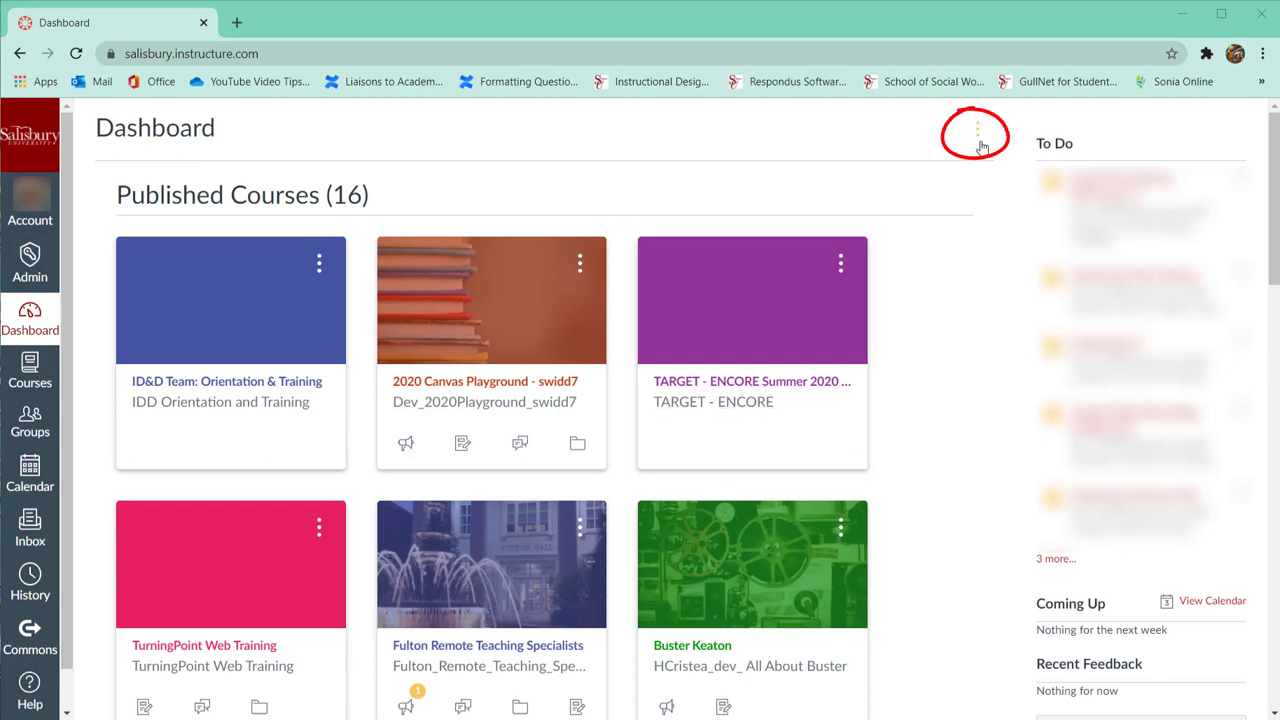
left_click(974, 132)
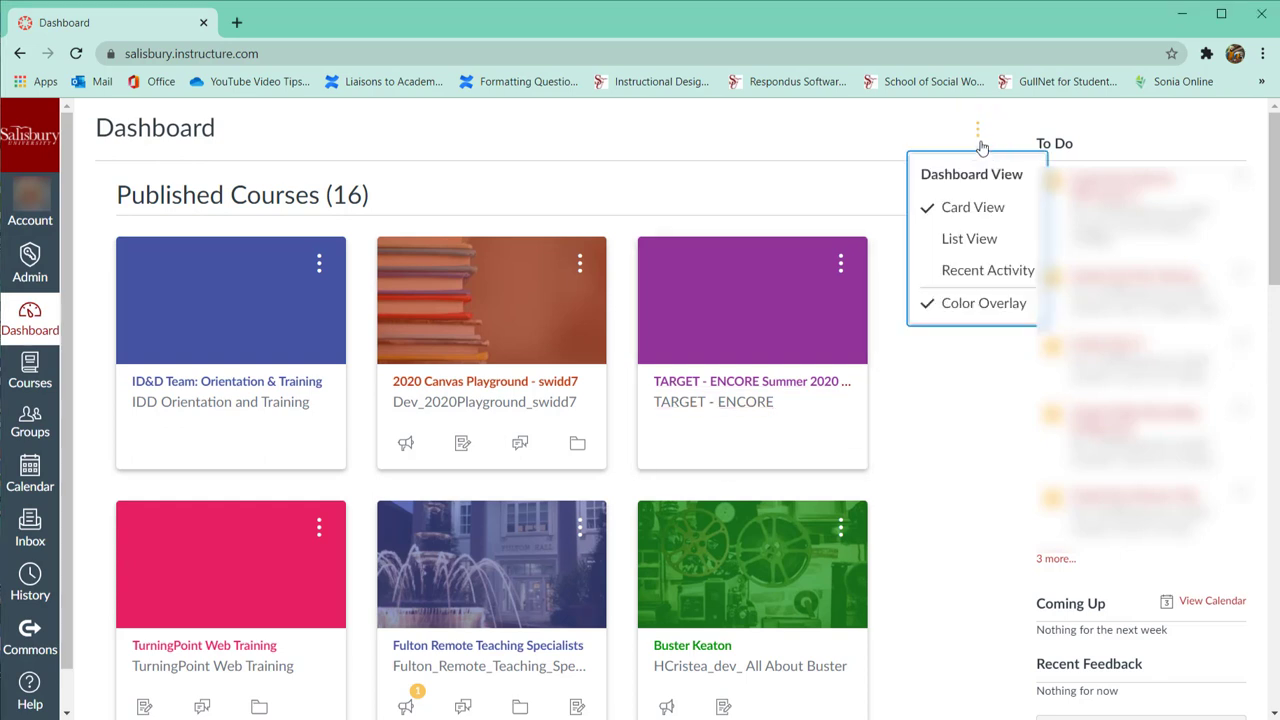
left_click(976, 130)
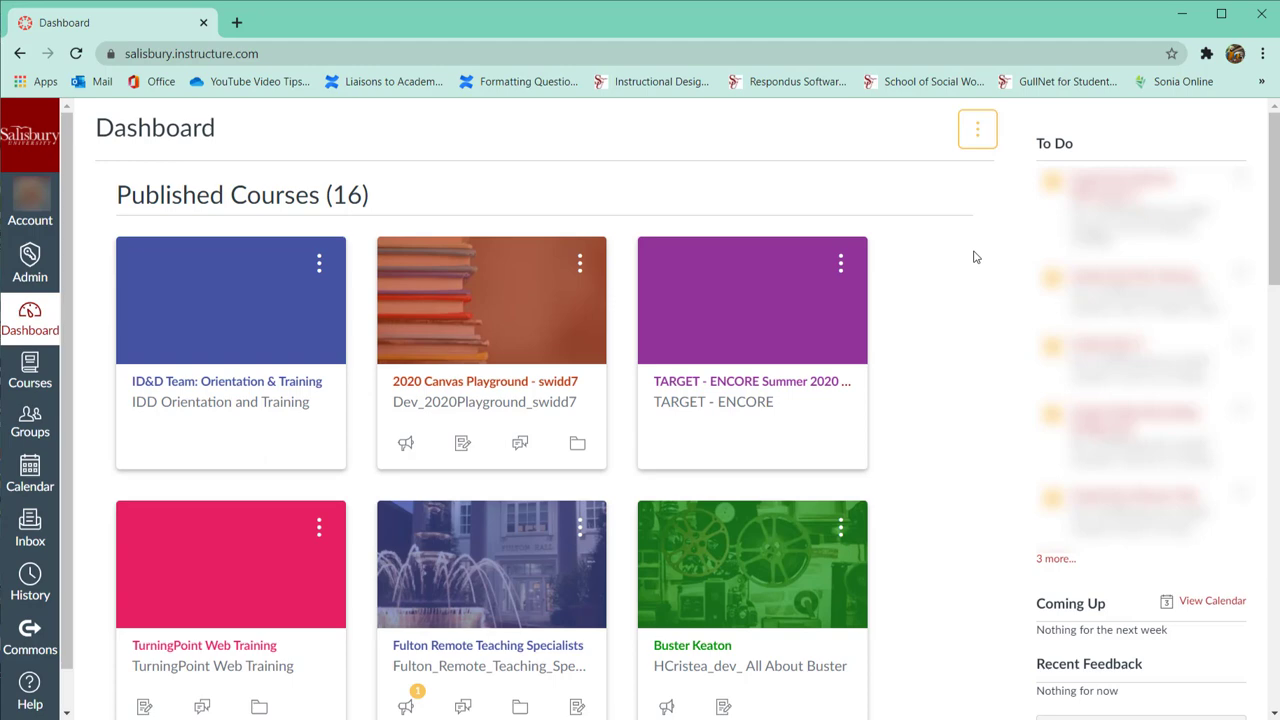
scroll("down", 3)
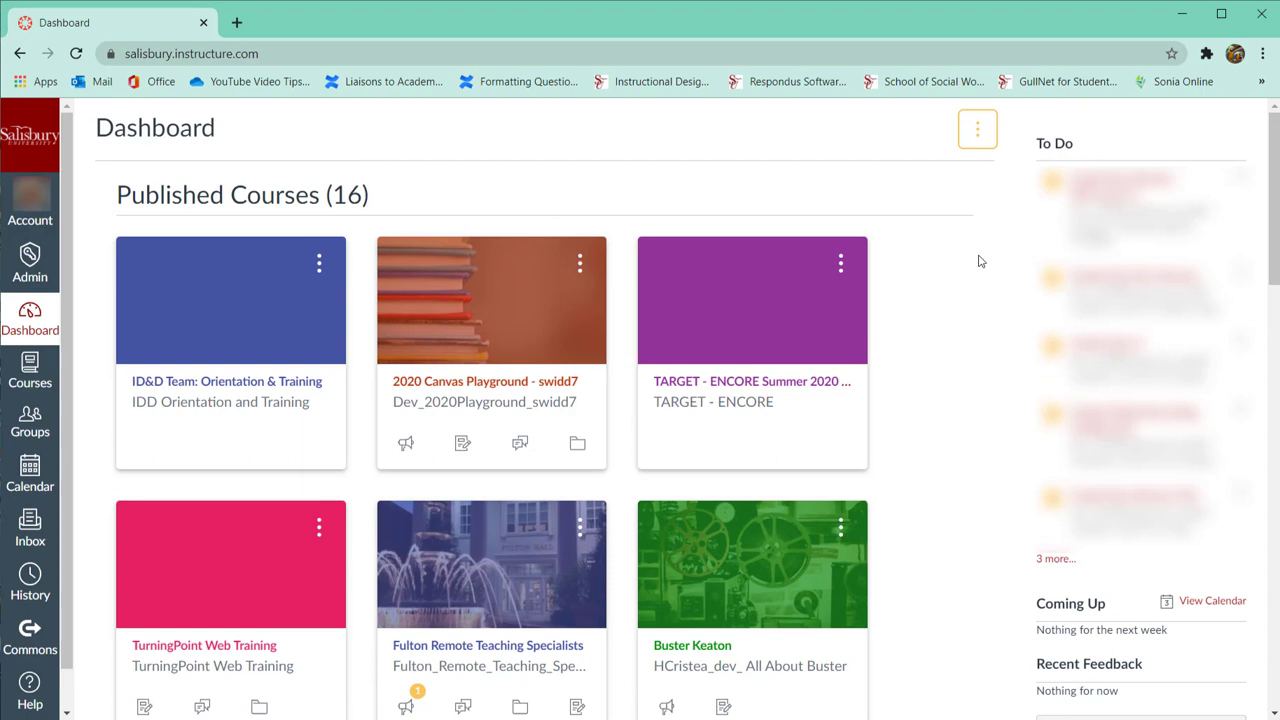
mouse_move(578, 124)
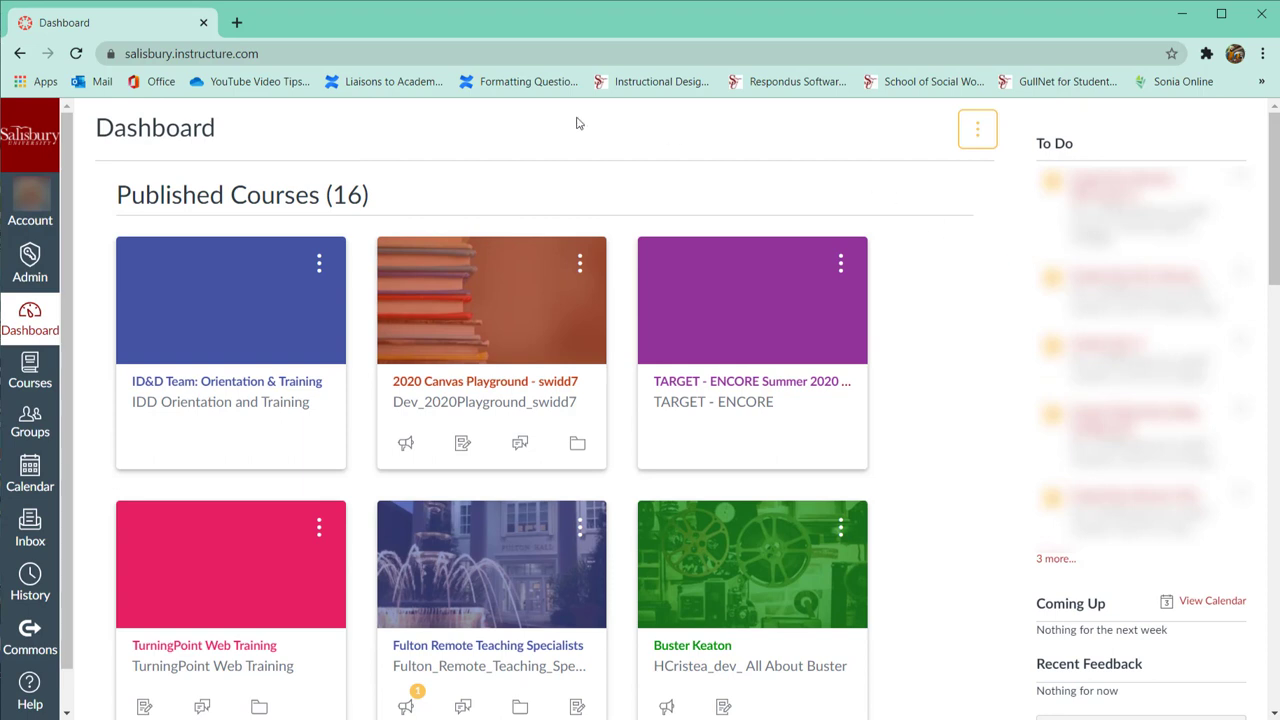
left_click(30, 372)
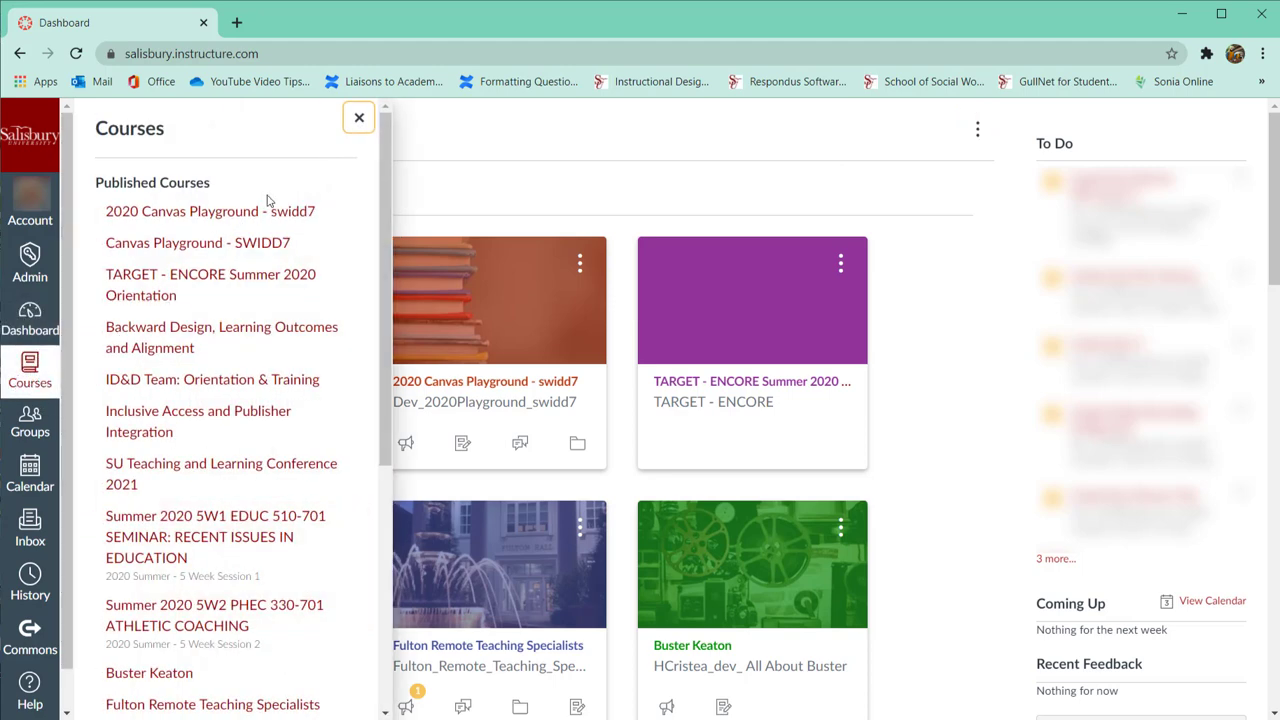
mouse_move(324, 180)
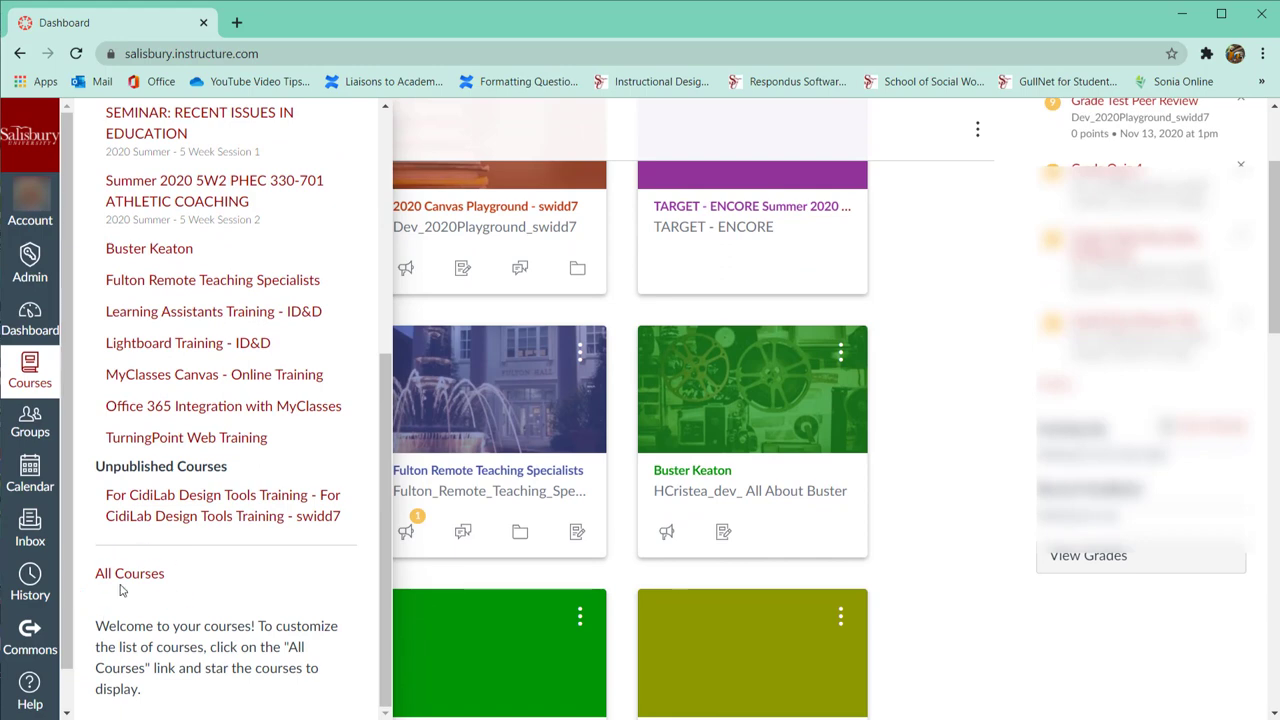
Go to the All Courses page and look through current and past enrollments.
left_click(128, 572)
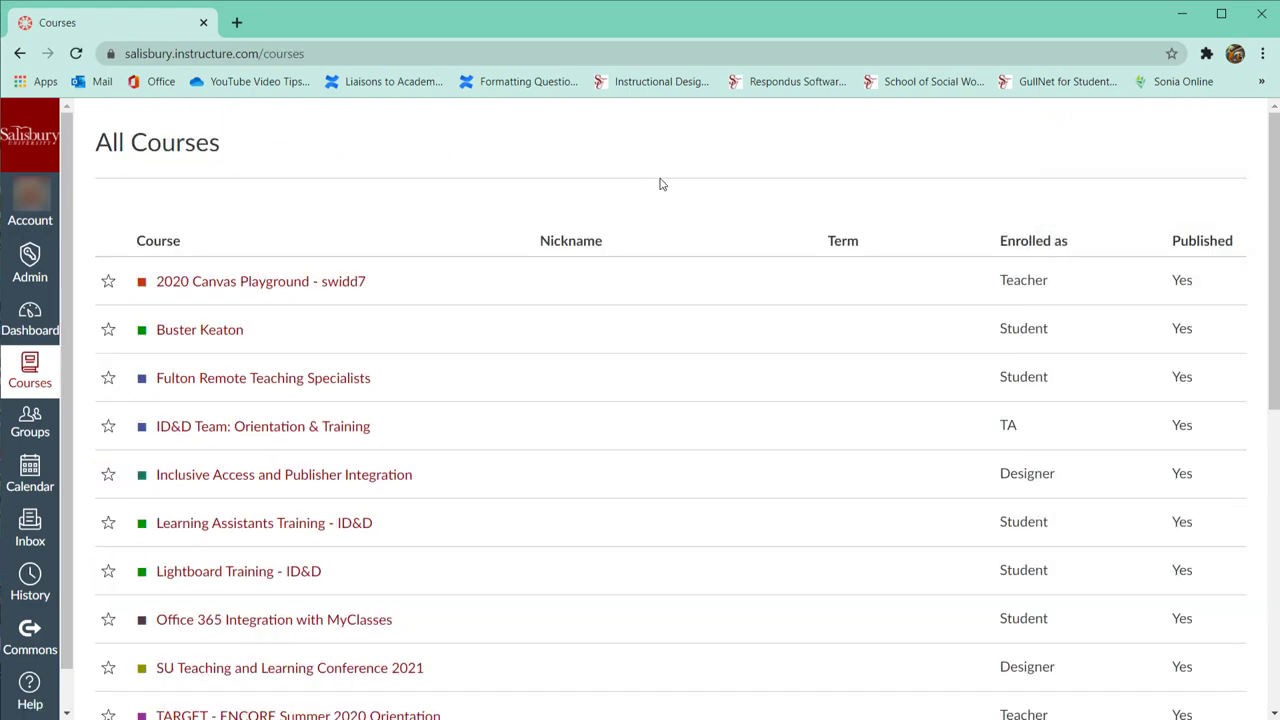
mouse_move(696, 180)
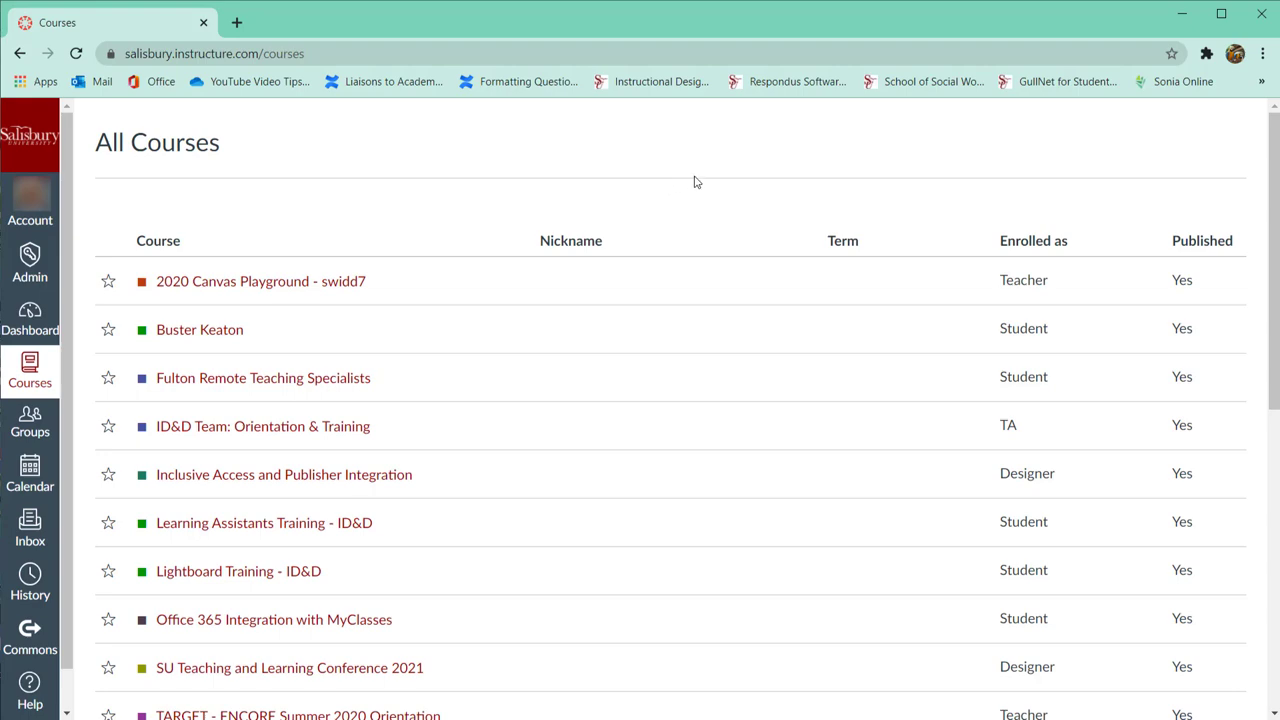
mouse_move(716, 228)
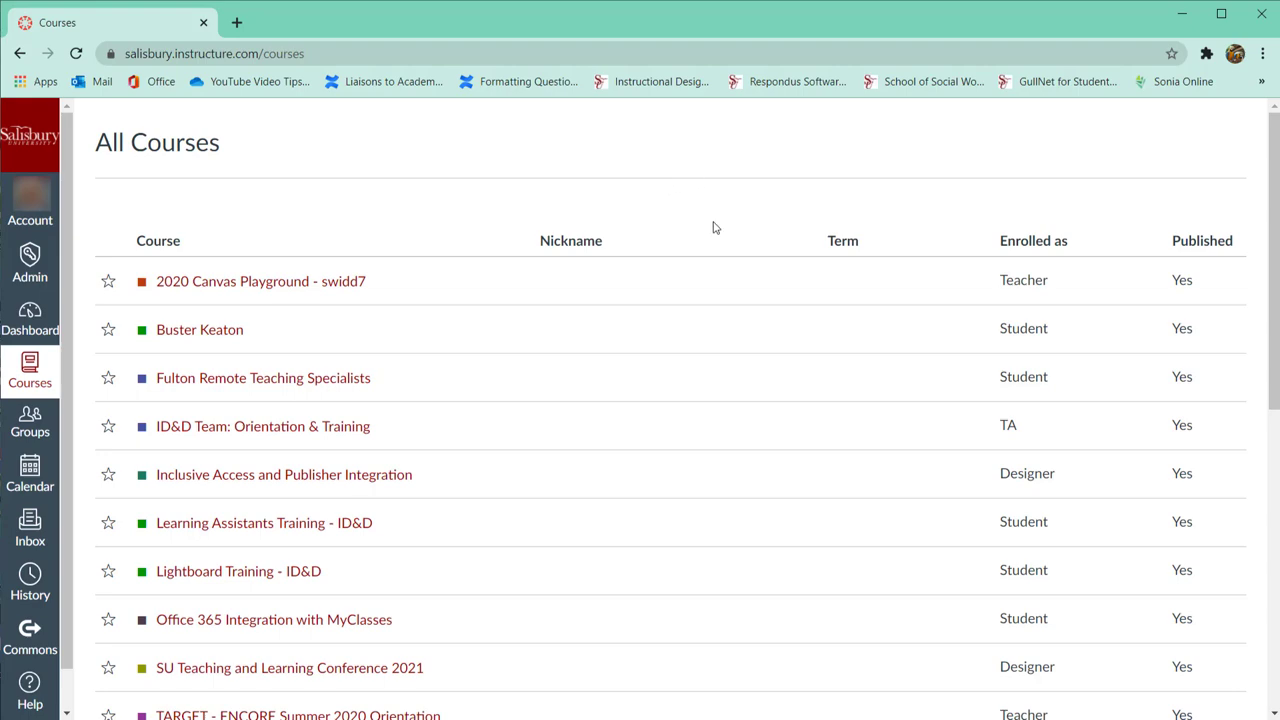
scroll("down", 3)
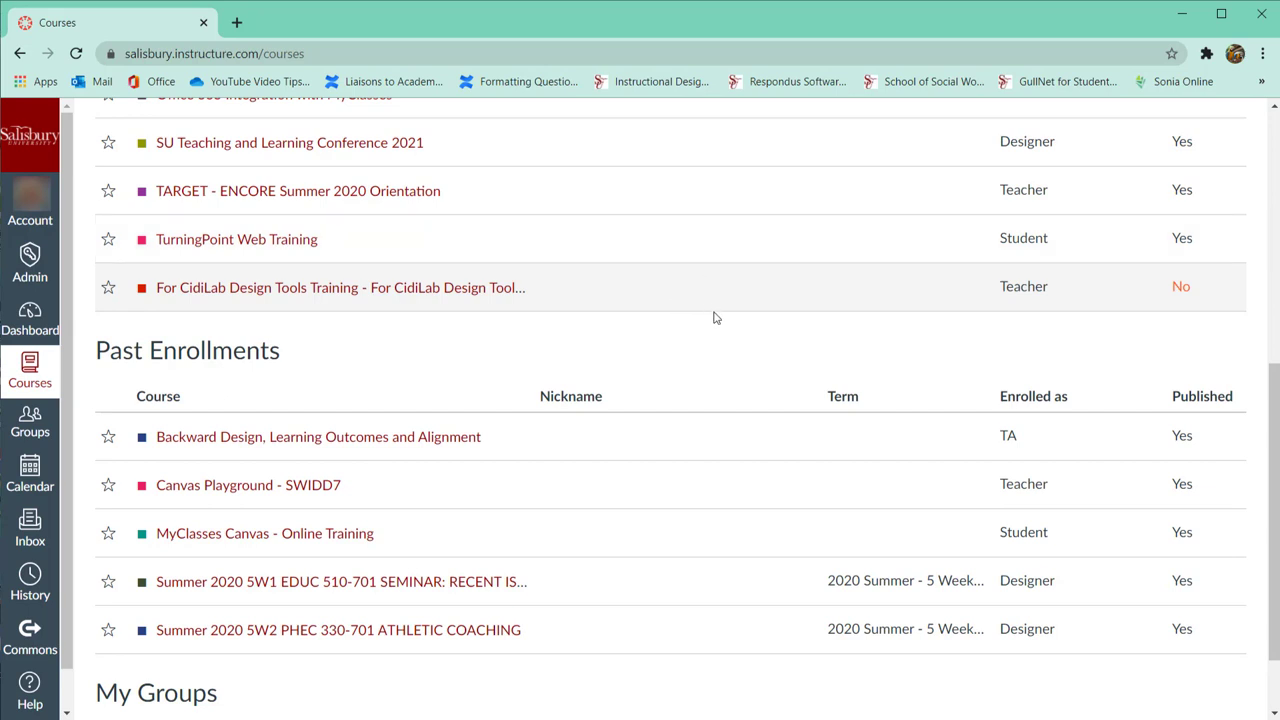
scroll("down", 3)
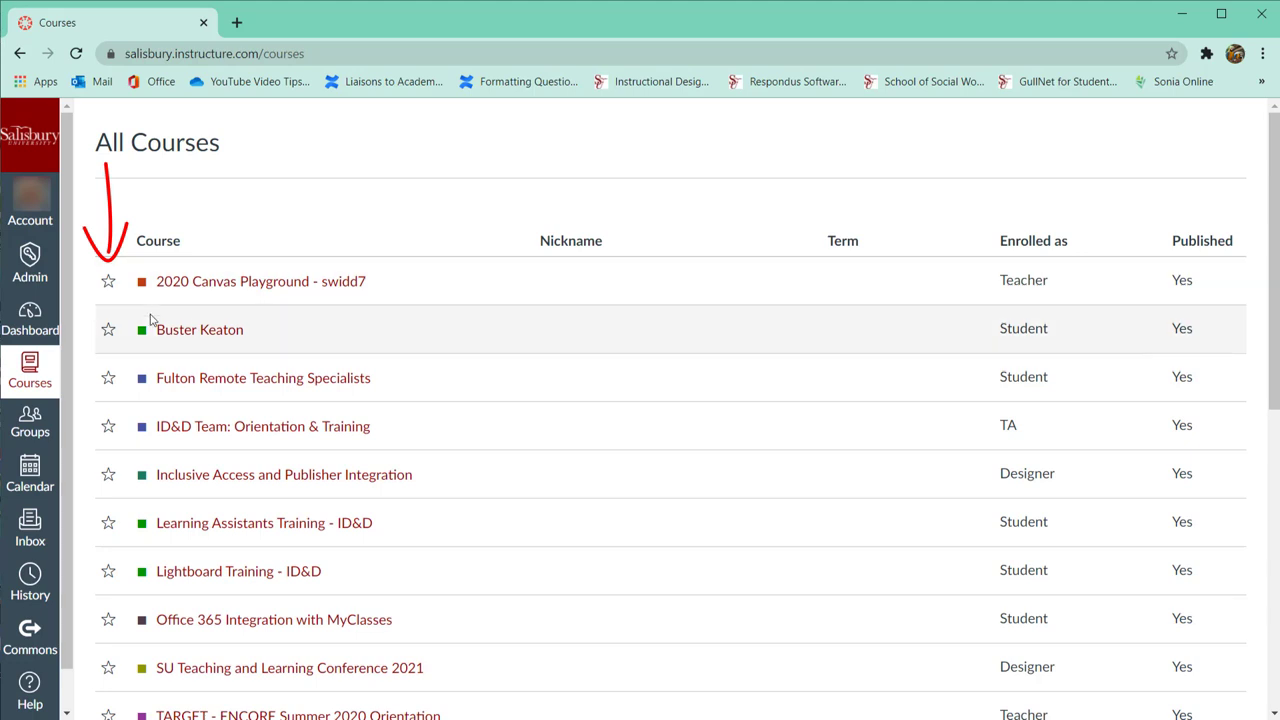
Star Buster Keaton, Learning Assistants Training - ID&D and Lightboard Training - ID&D as favourites.
left_click(108, 328)
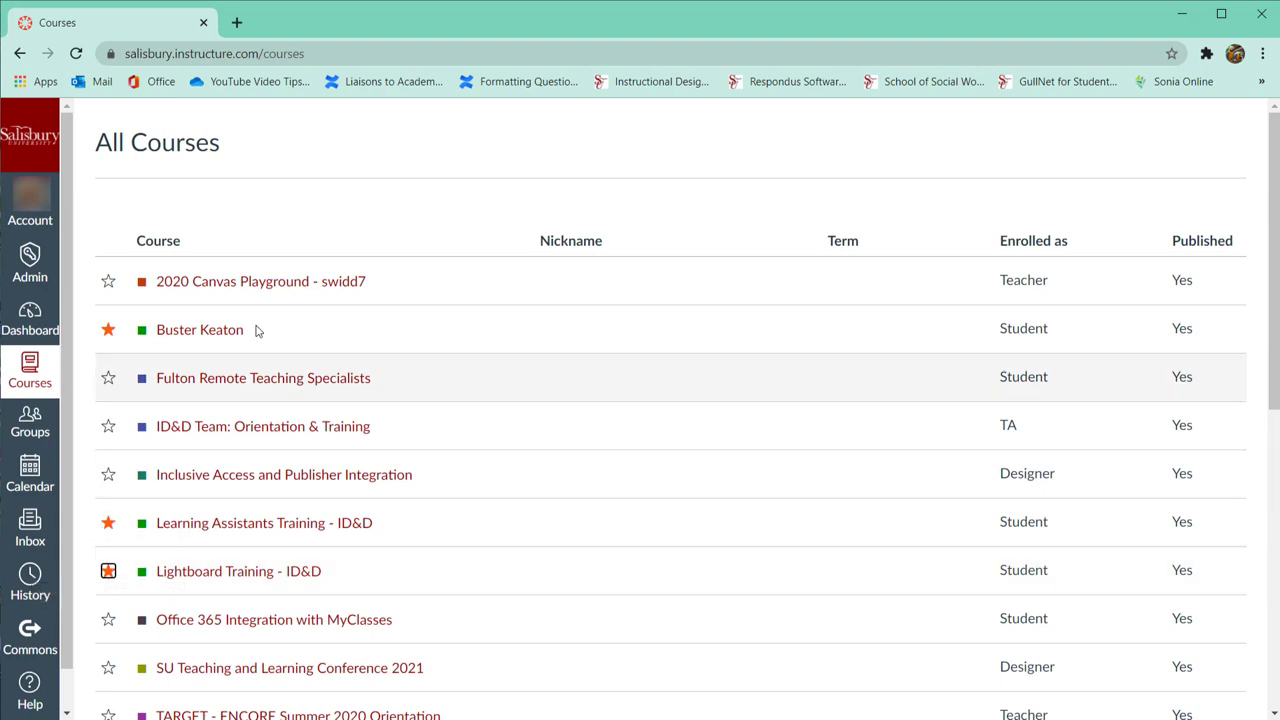
scroll("down", 3)
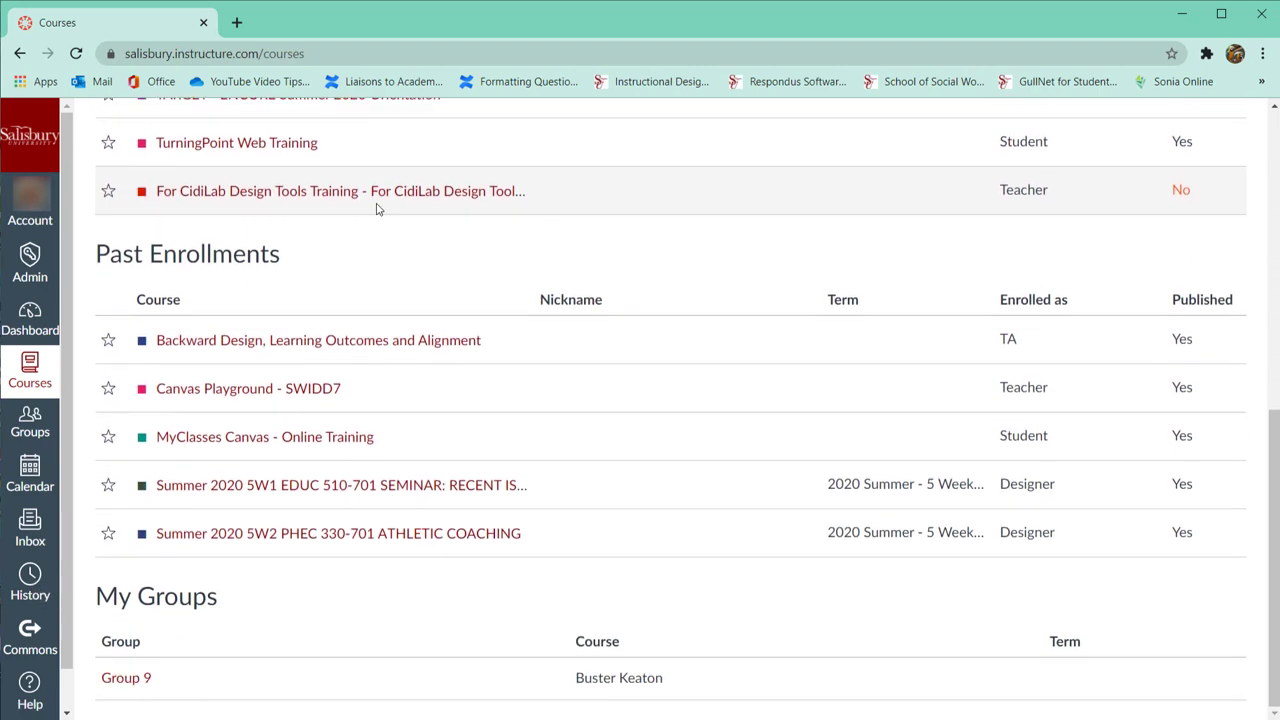
mouse_move(512, 280)
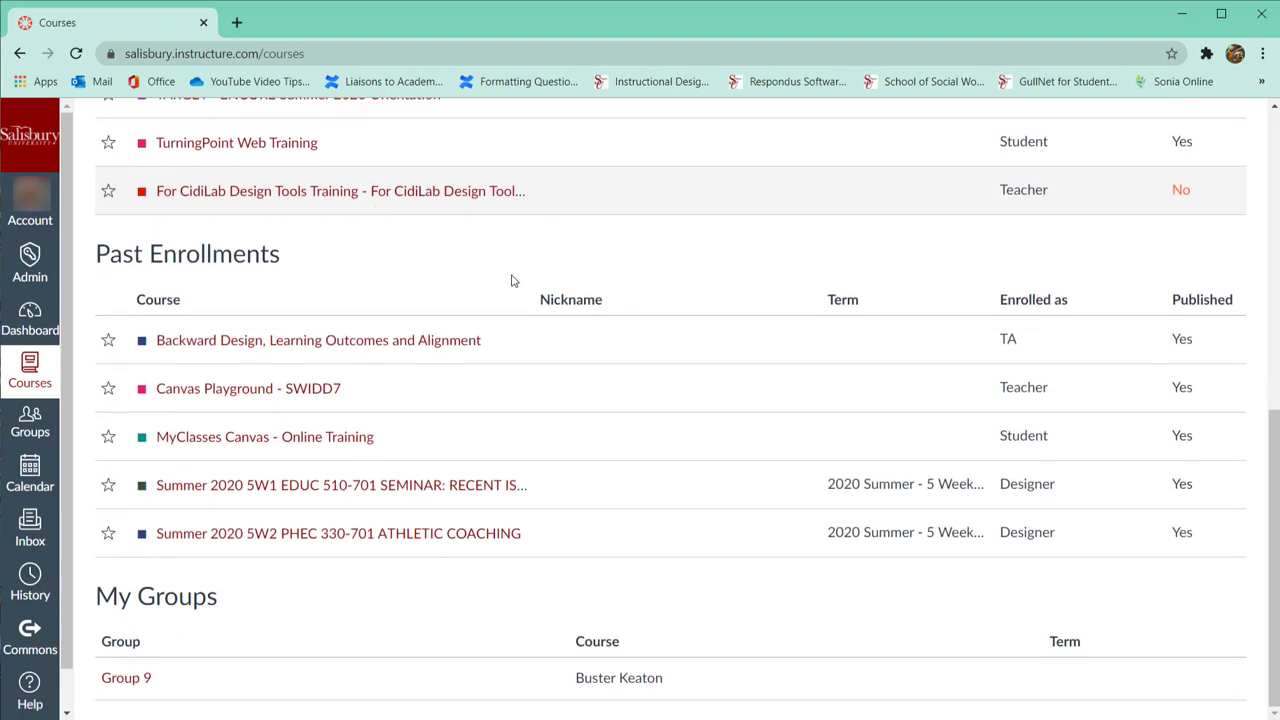
mouse_move(108, 340)
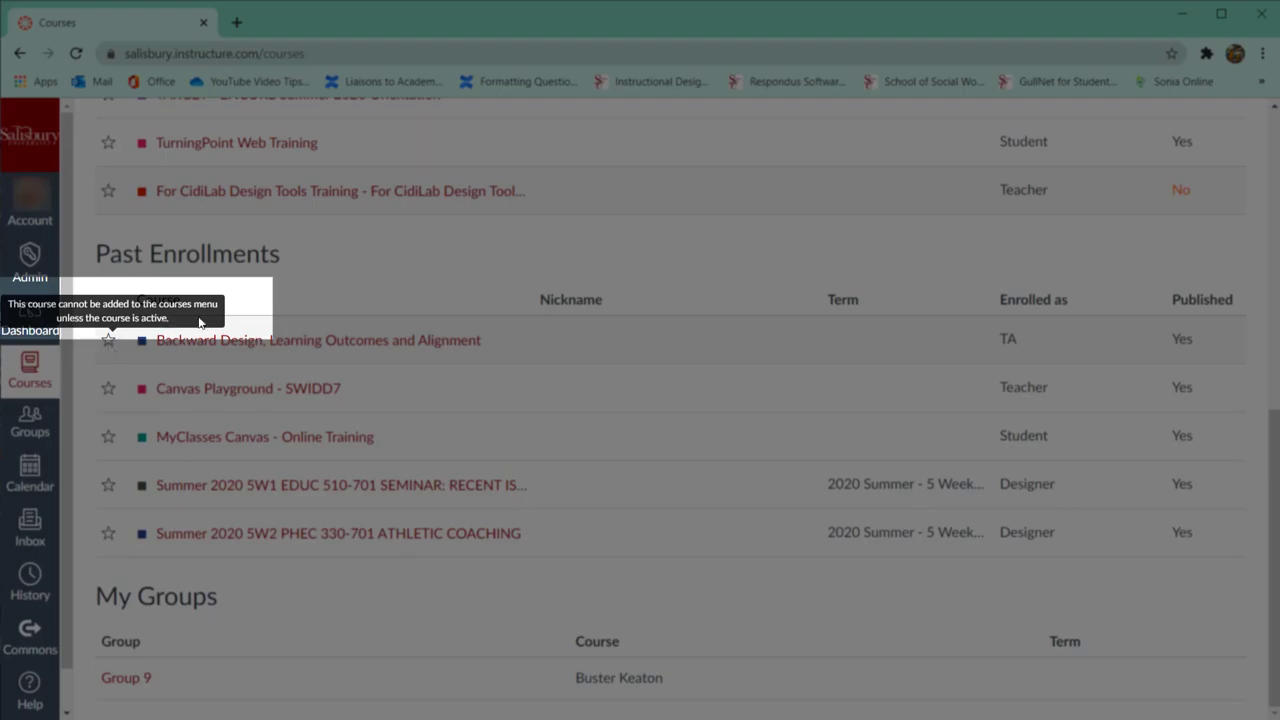
mouse_move(350, 272)
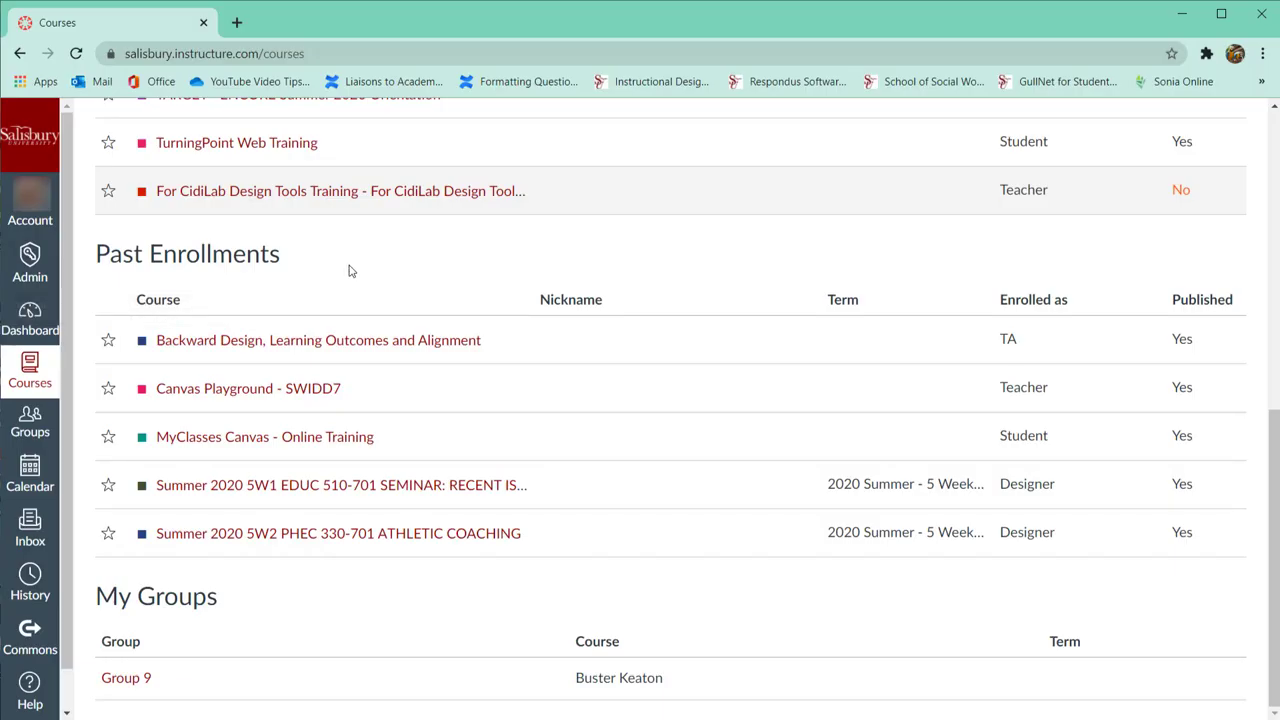
scroll("up", 3)
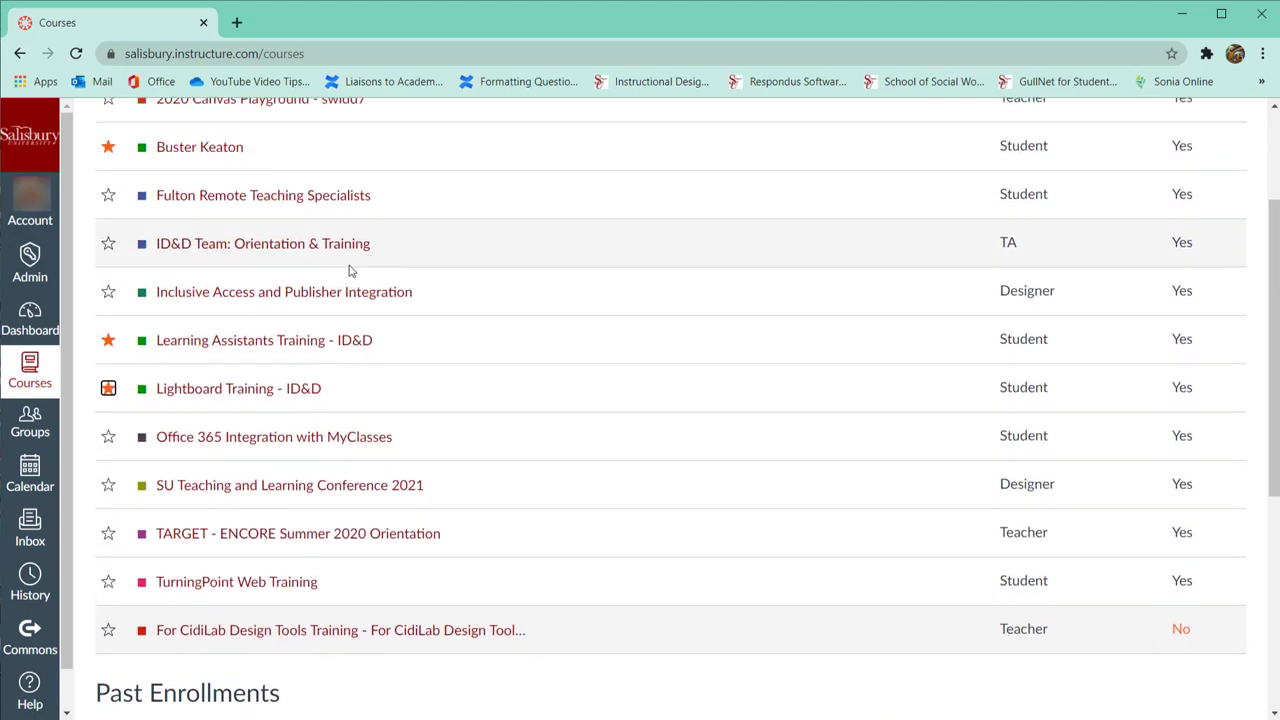
scroll("up", 3)
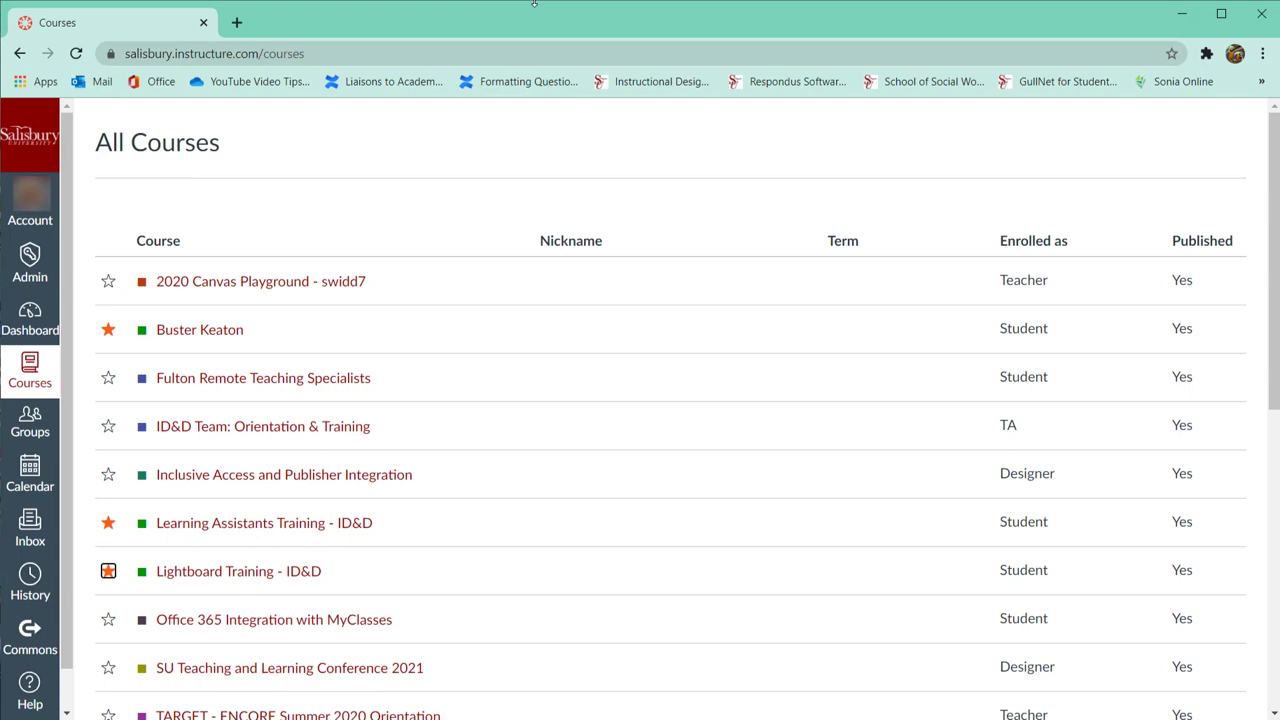
mouse_move(436, 30)
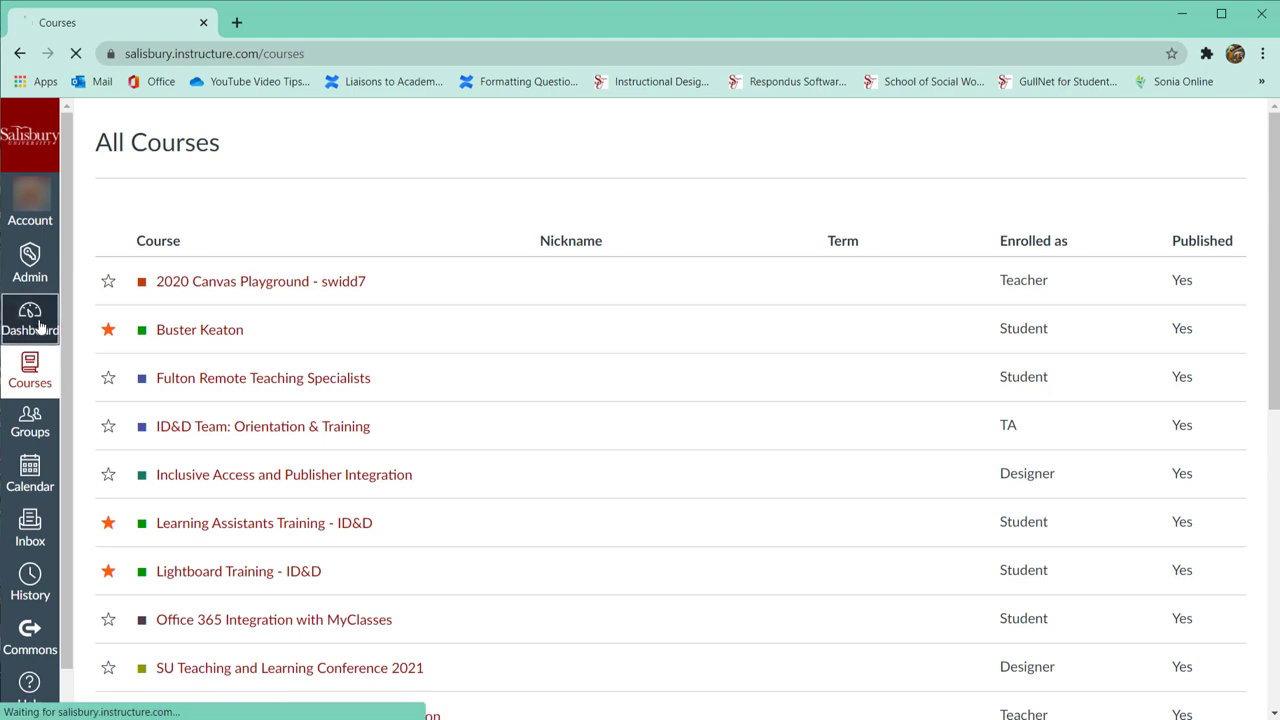
Go back to the Dashboard showing the three starred course cards.
left_click(30, 318)
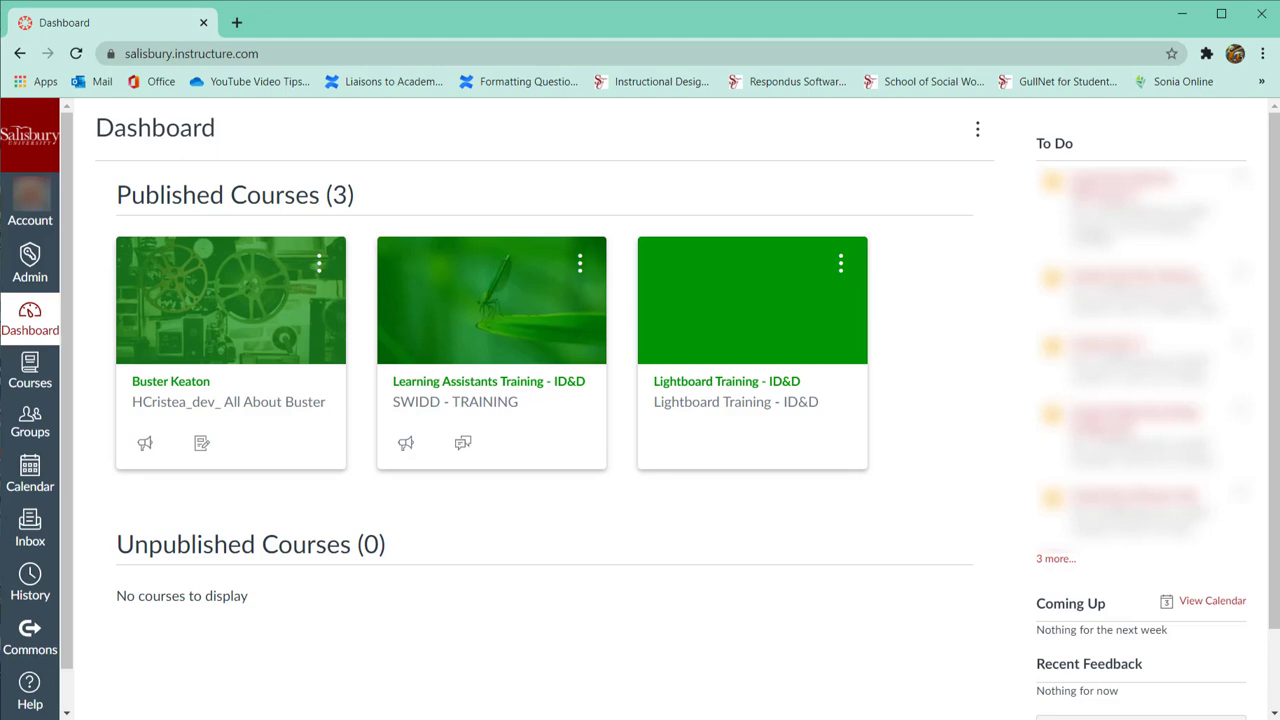
mouse_move(936, 280)
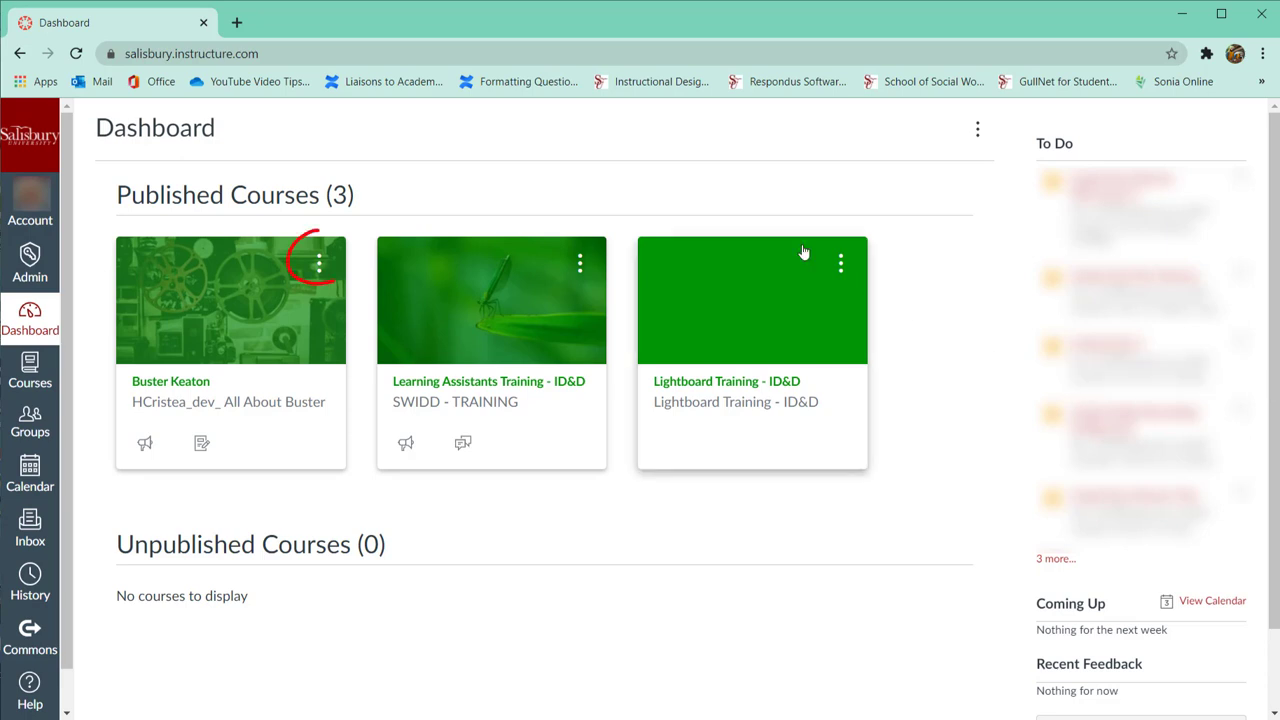
mouse_move(322, 268)
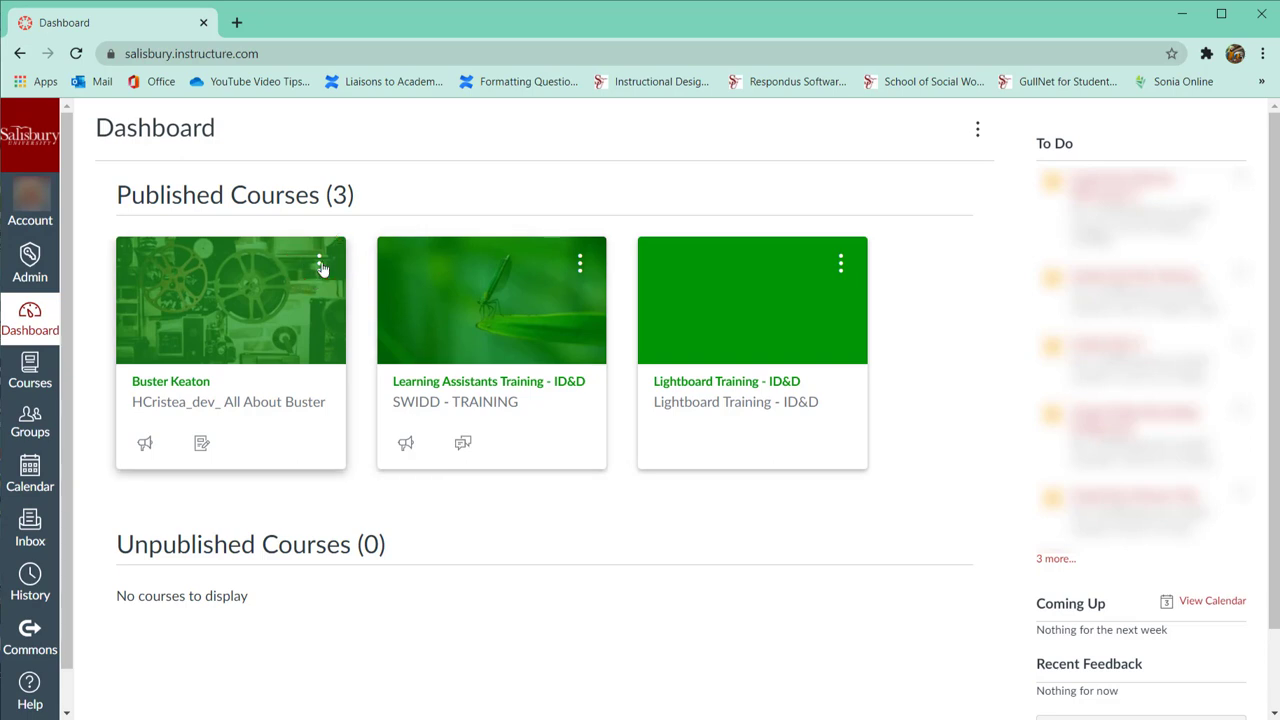
Recolour the Lightboard Training - ID&D card to orange (#D97900) and apply it.
left_click(320, 264)
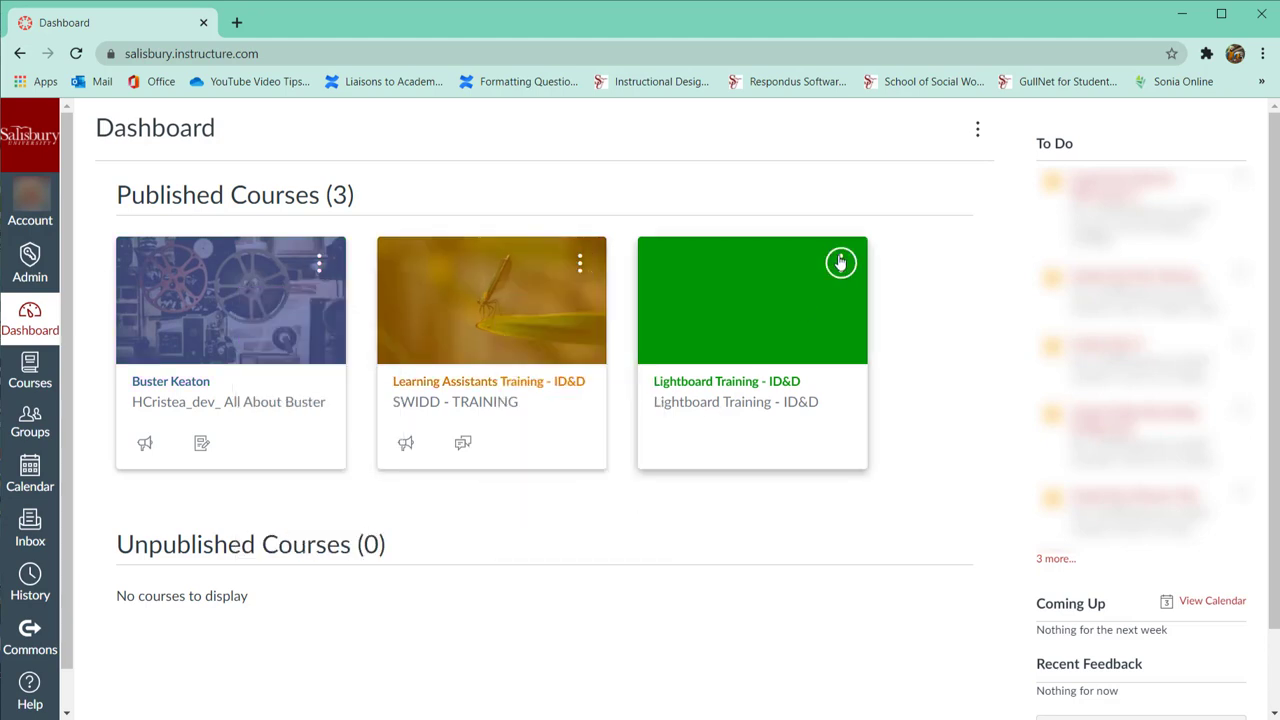
left_click(840, 264)
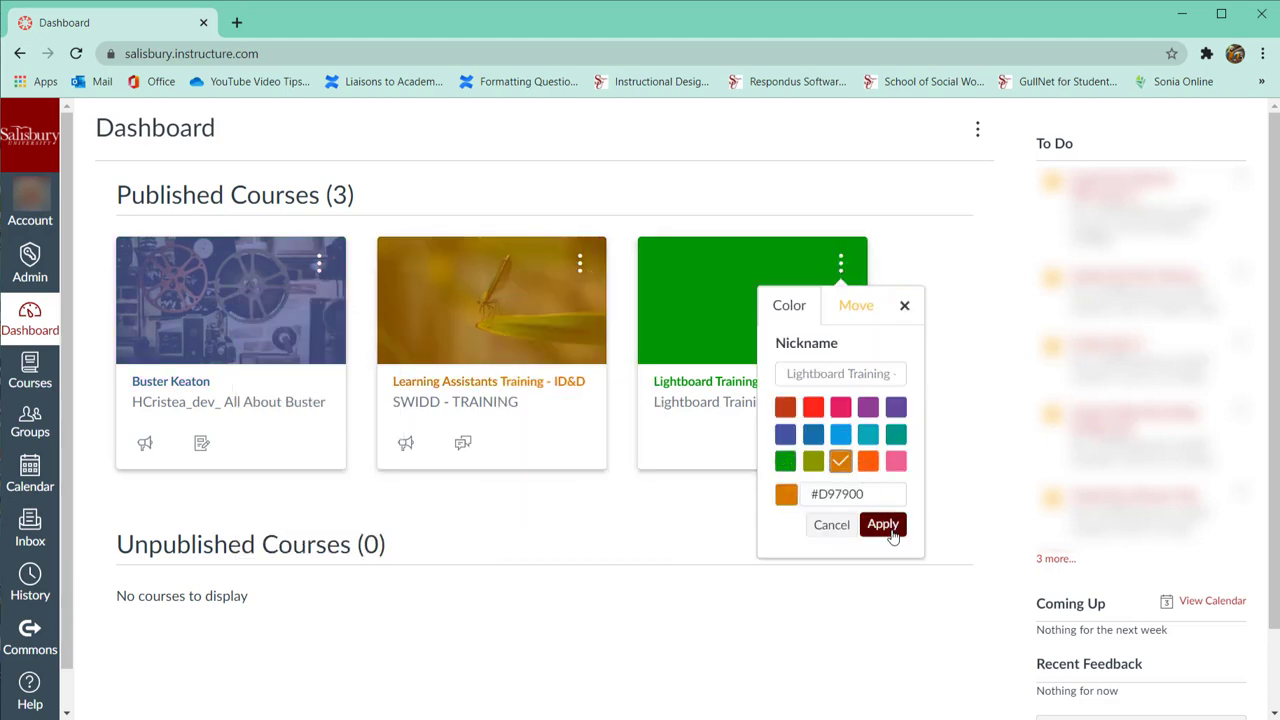
left_click(882, 524)
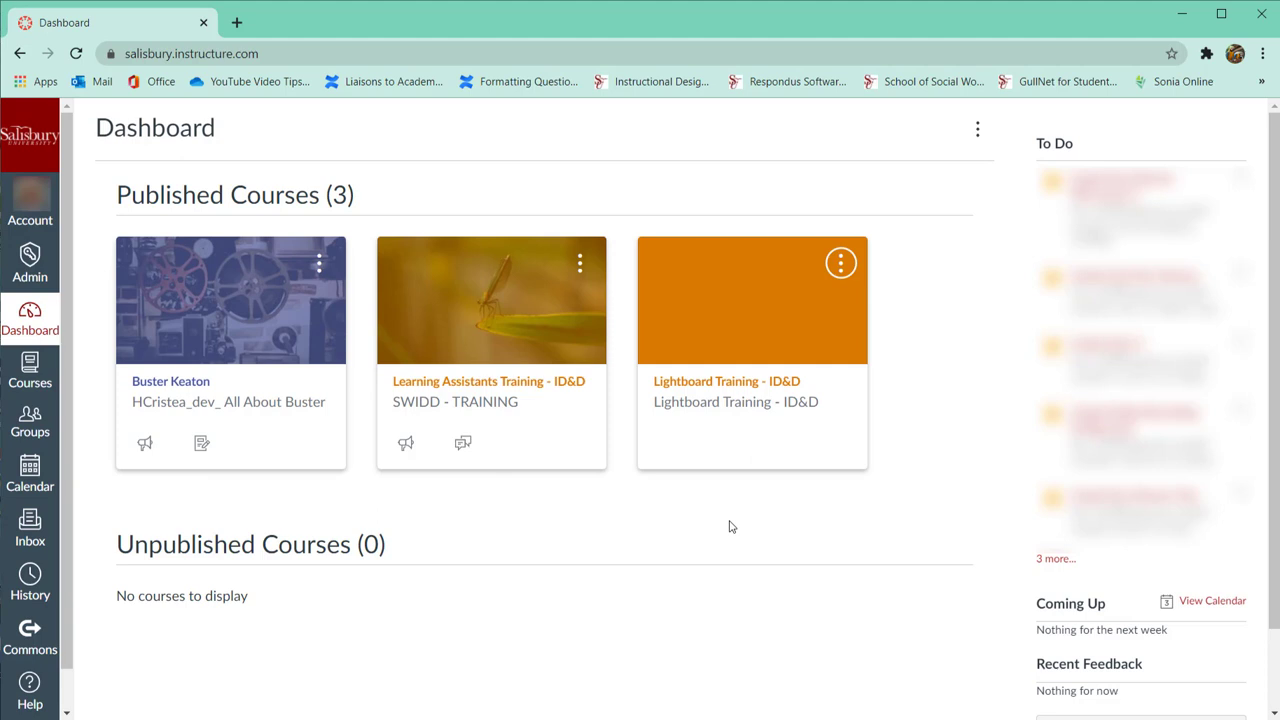
Nickname the Learning Assistants Training - ID&D card 'Orientation'.
left_click(580, 264)
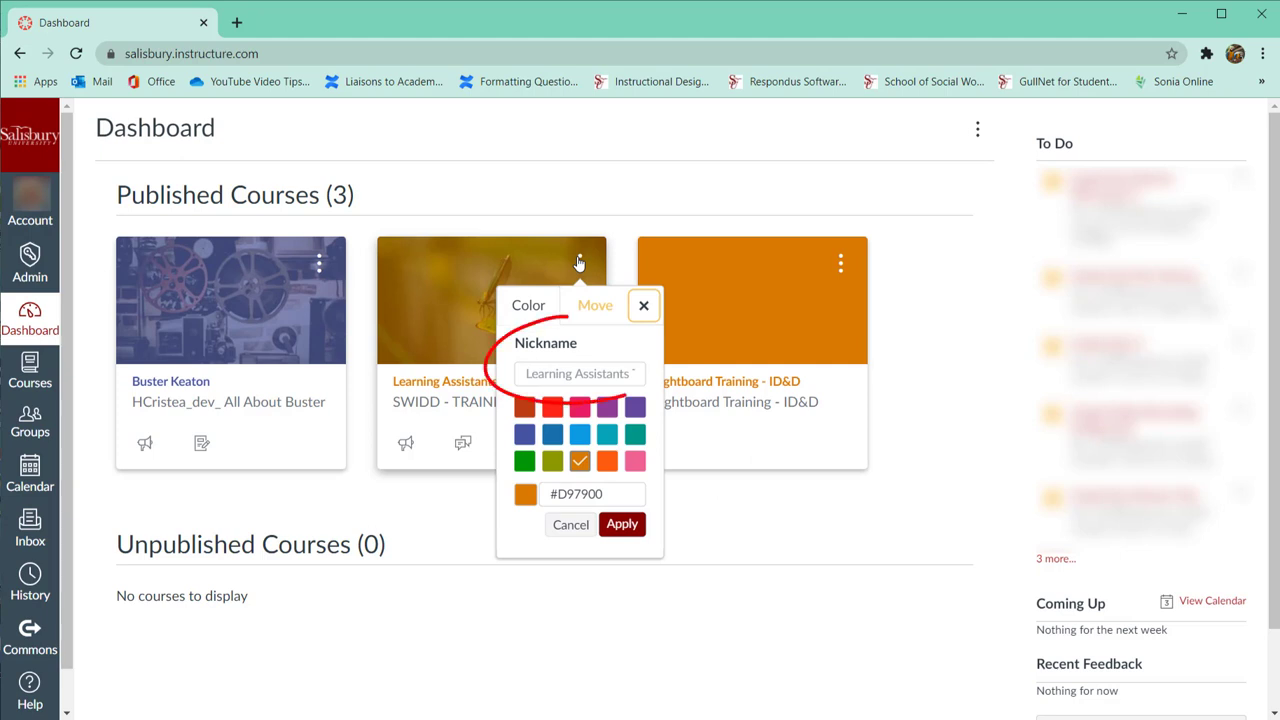
left_click(578, 374)
type("Orientation")
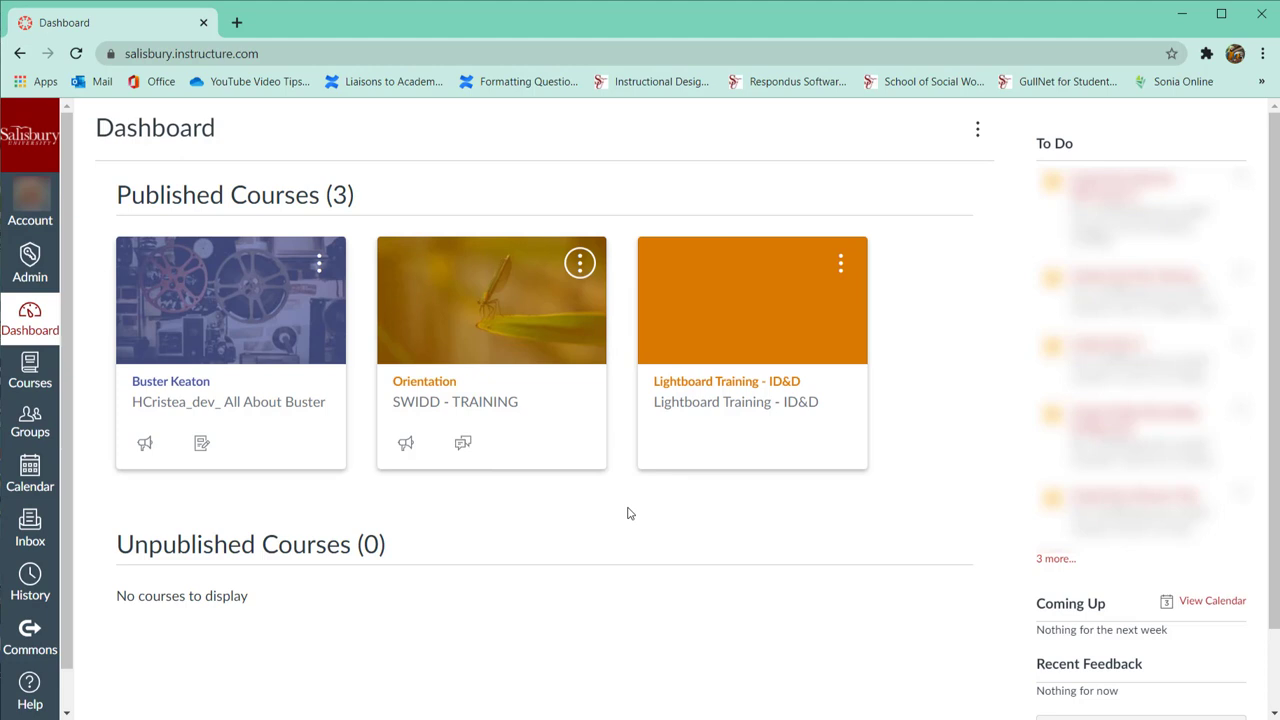
mouse_move(696, 486)
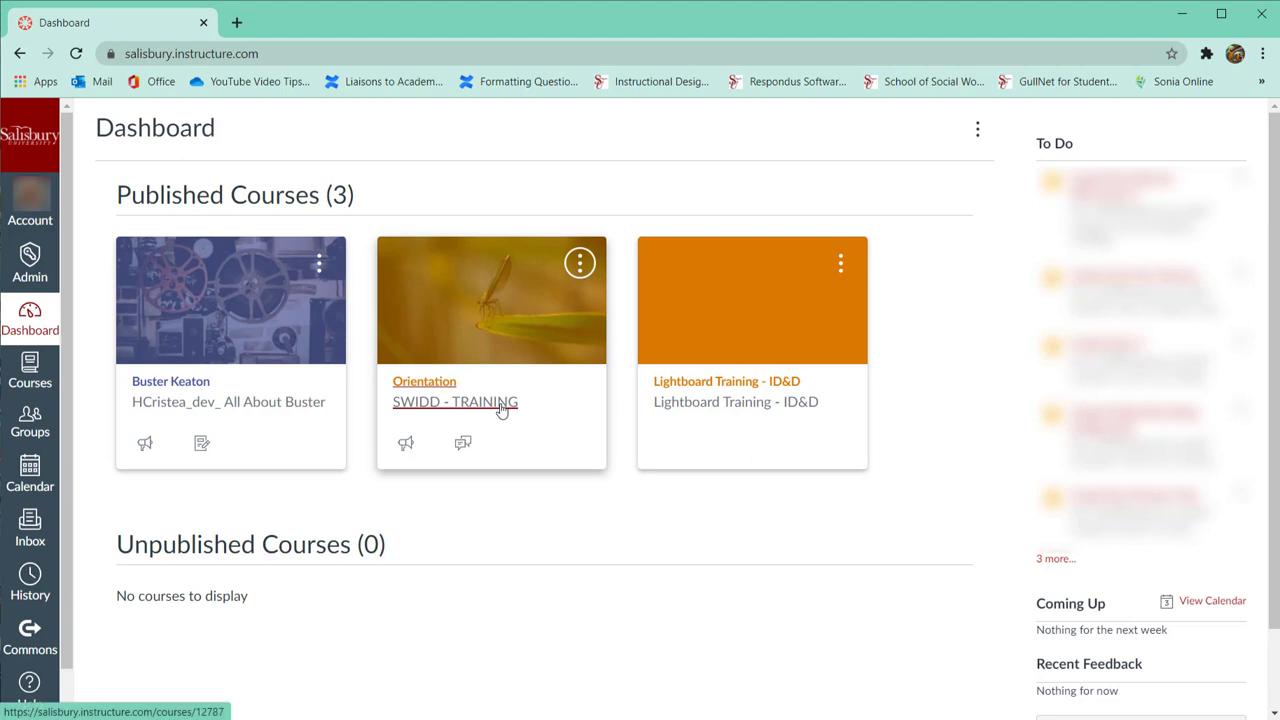
mouse_move(570, 508)
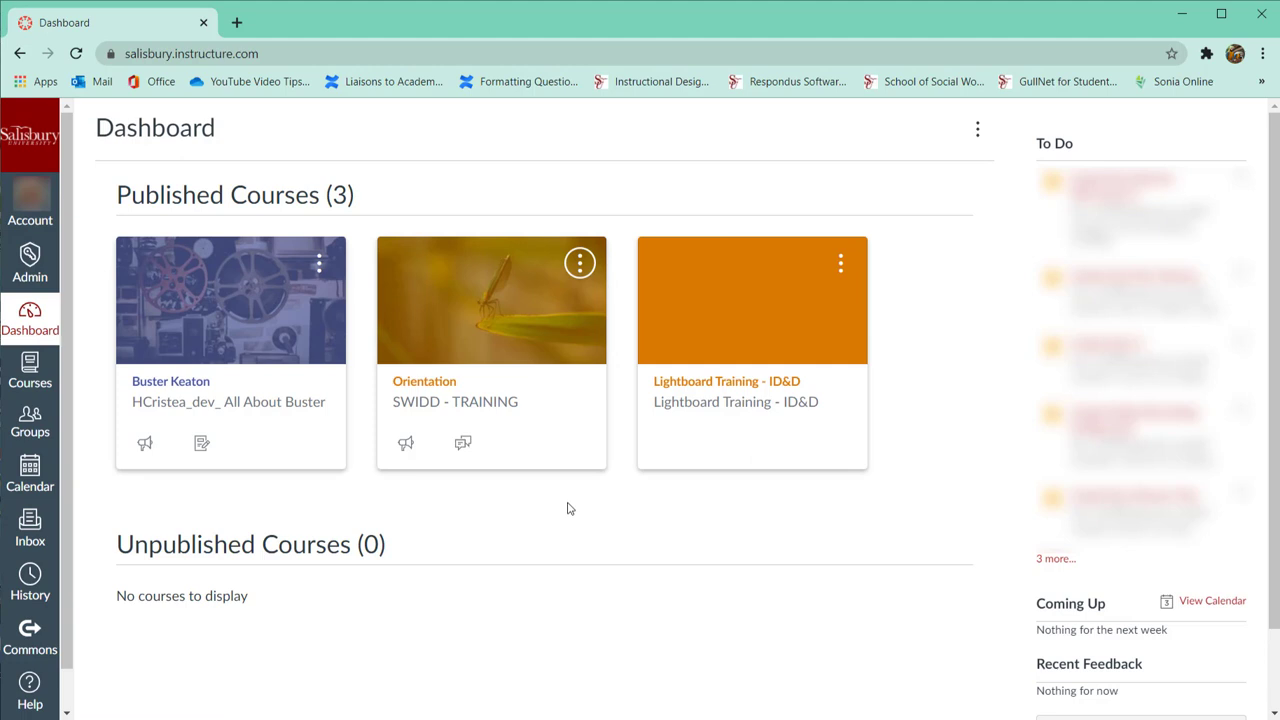
mouse_move(572, 502)
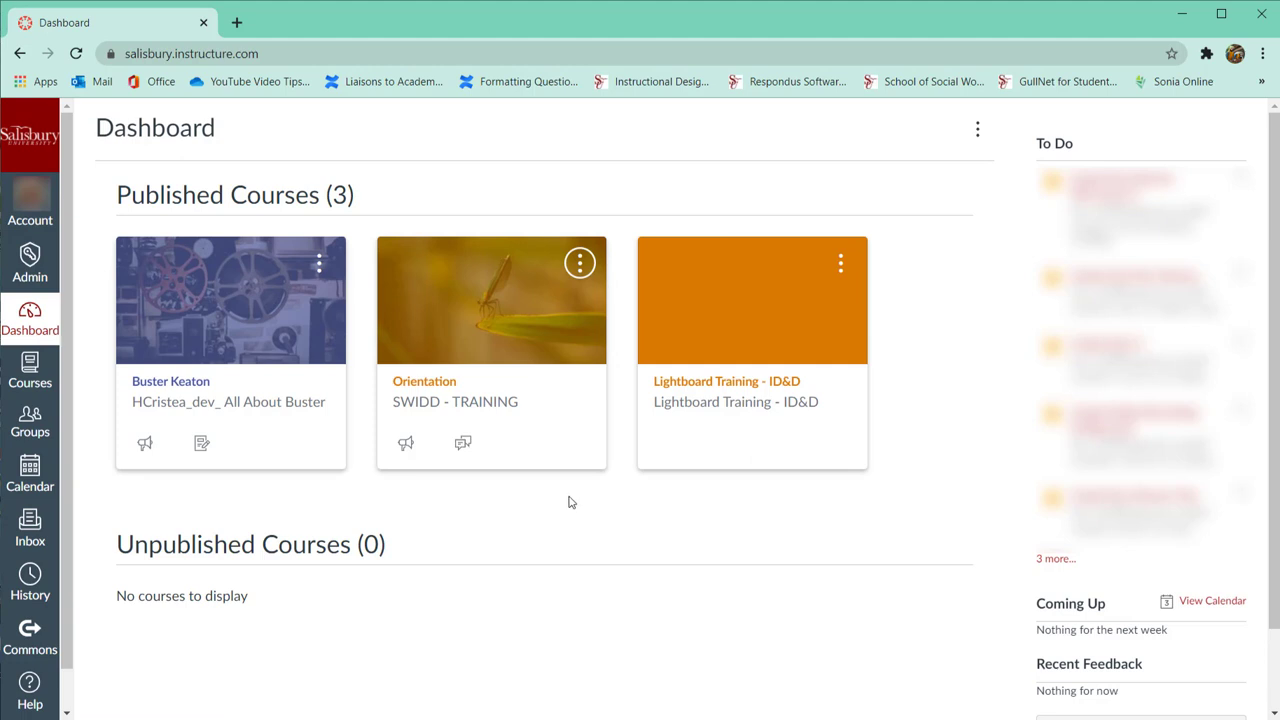
mouse_move(570, 494)
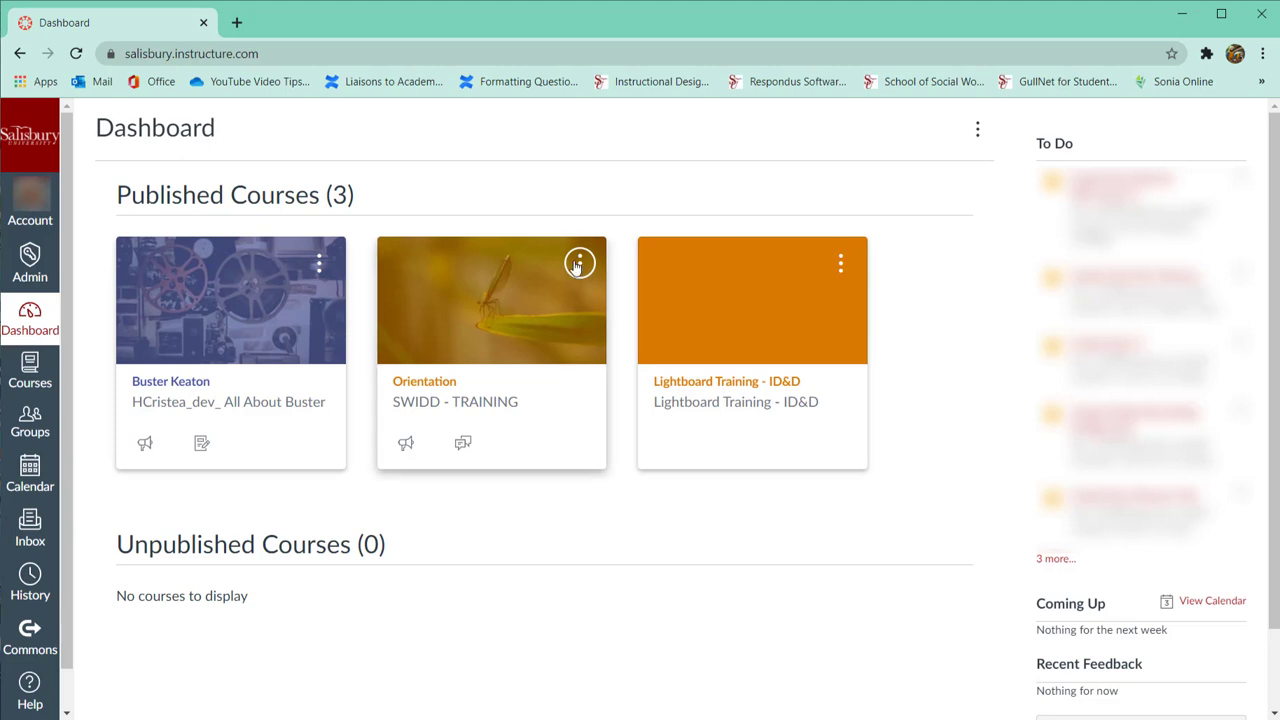
Move cards so Lightboard Training is first, Orientation second and Buster Keaton last.
left_click(580, 264)
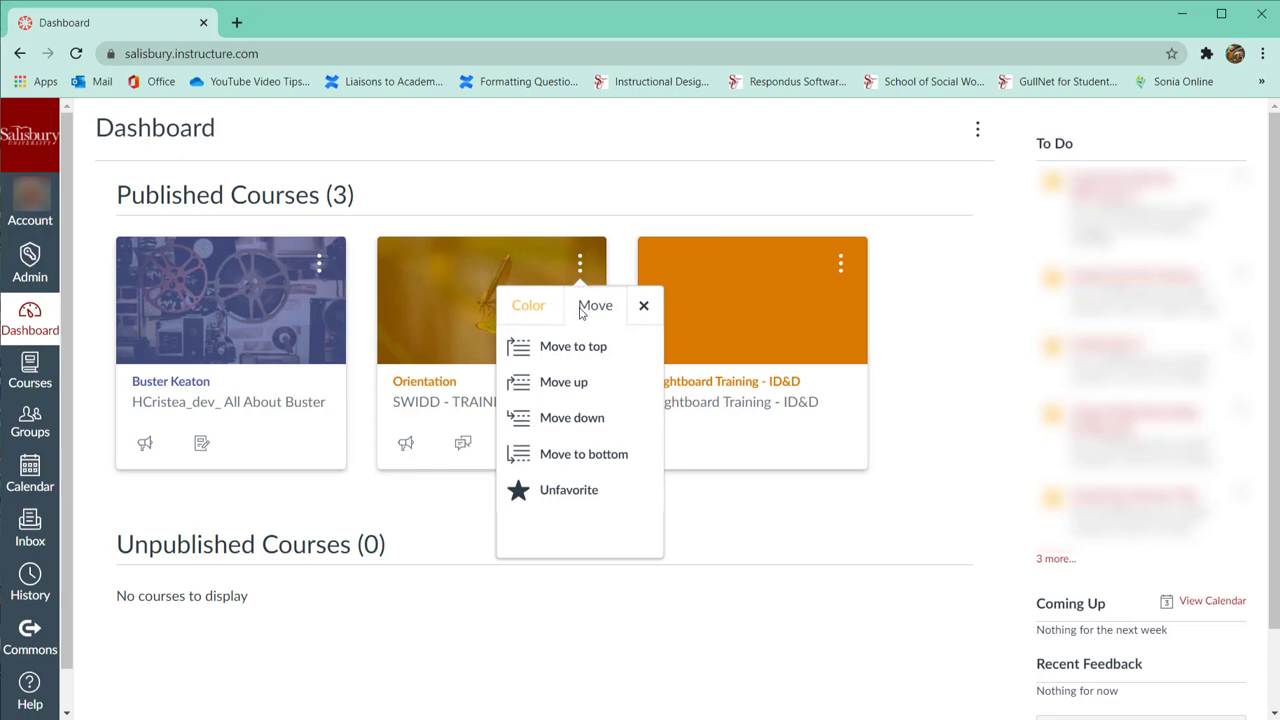
left_click(644, 304)
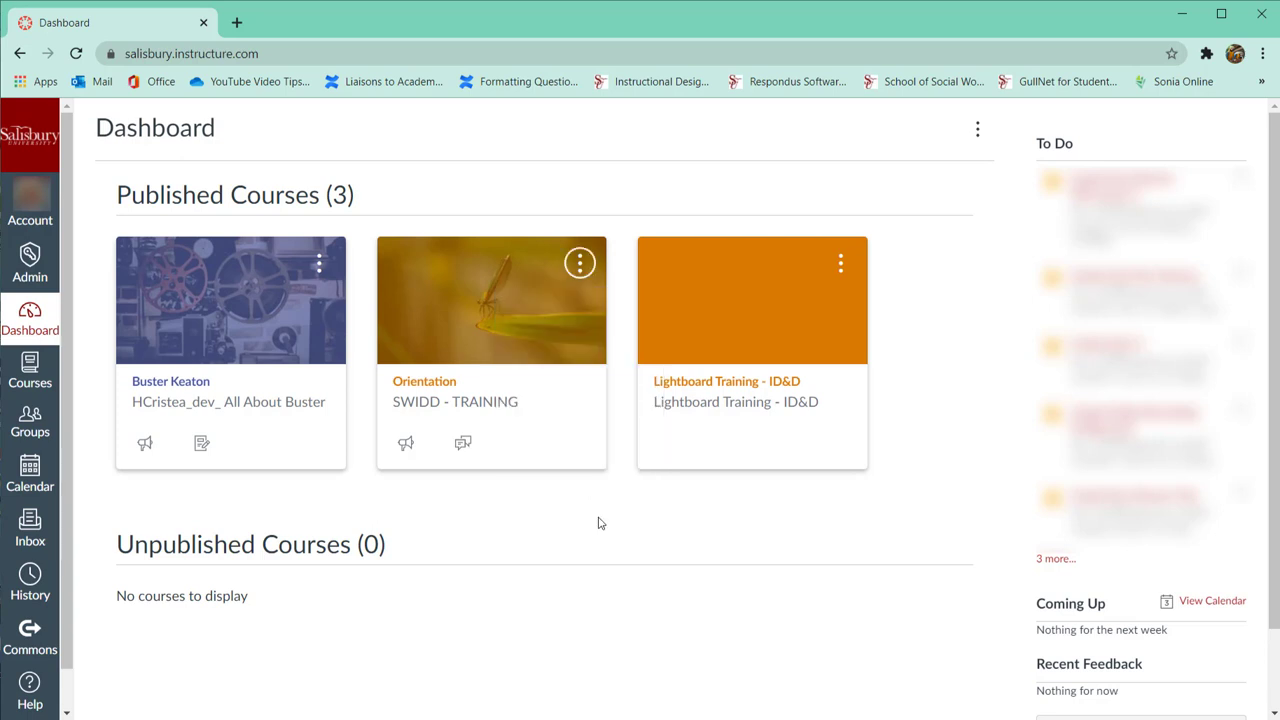
mouse_move(616, 482)
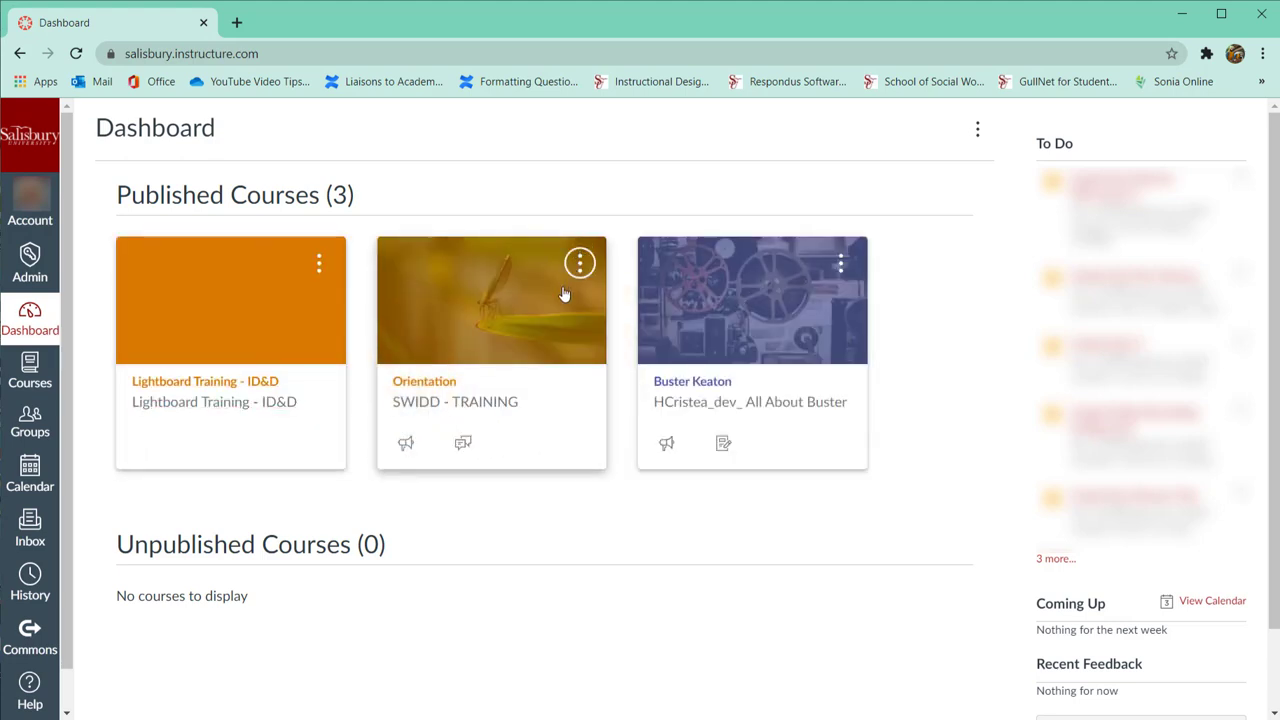
left_click(580, 264)
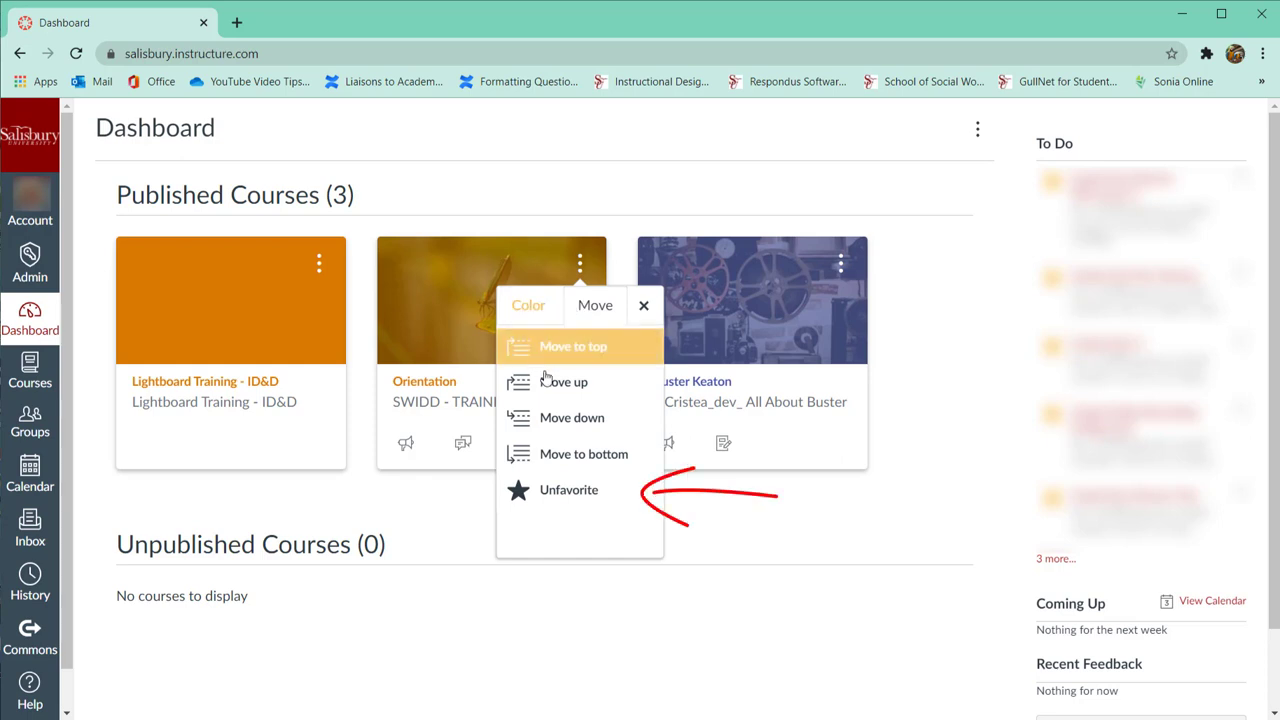
left_click(568, 490)
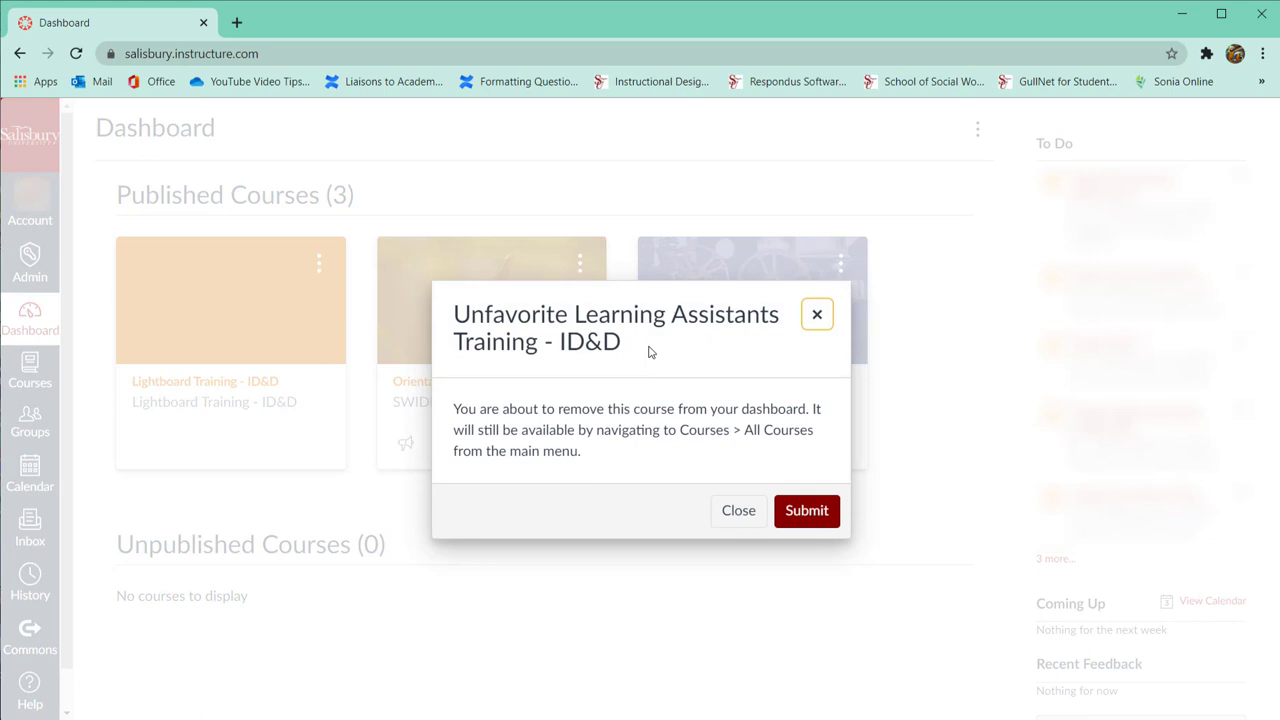
mouse_move(548, 388)
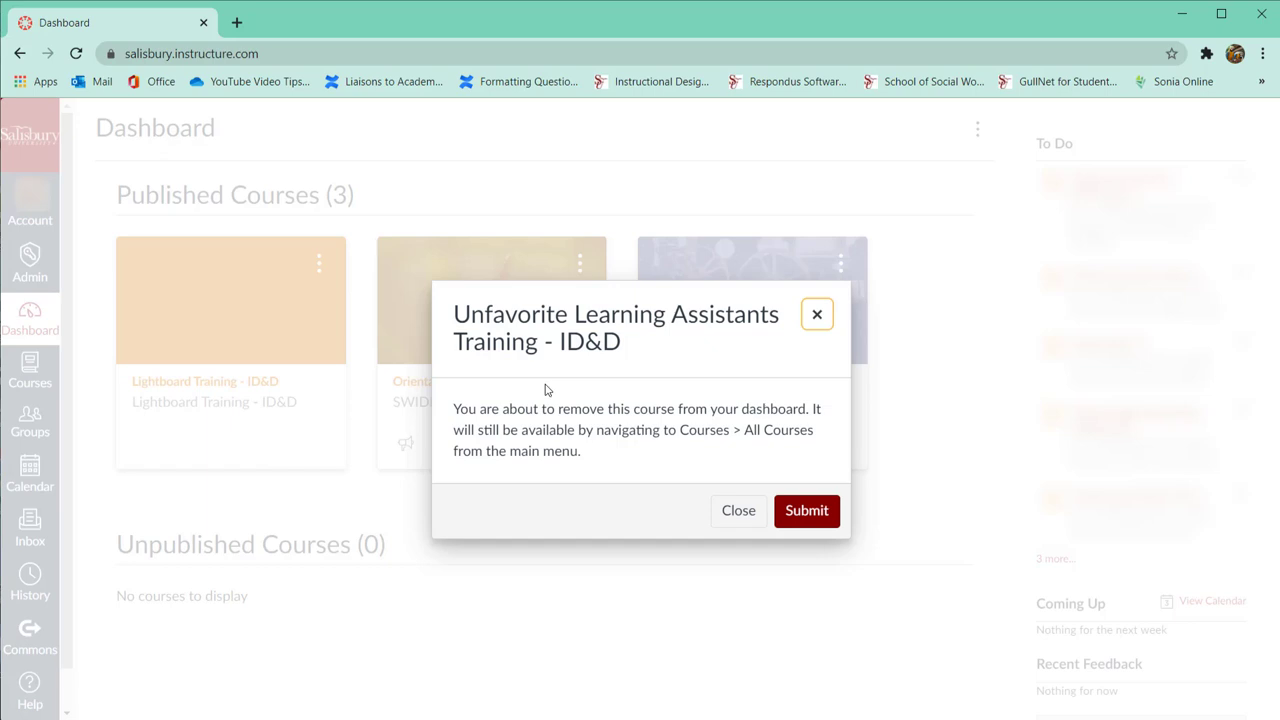
mouse_move(816, 314)
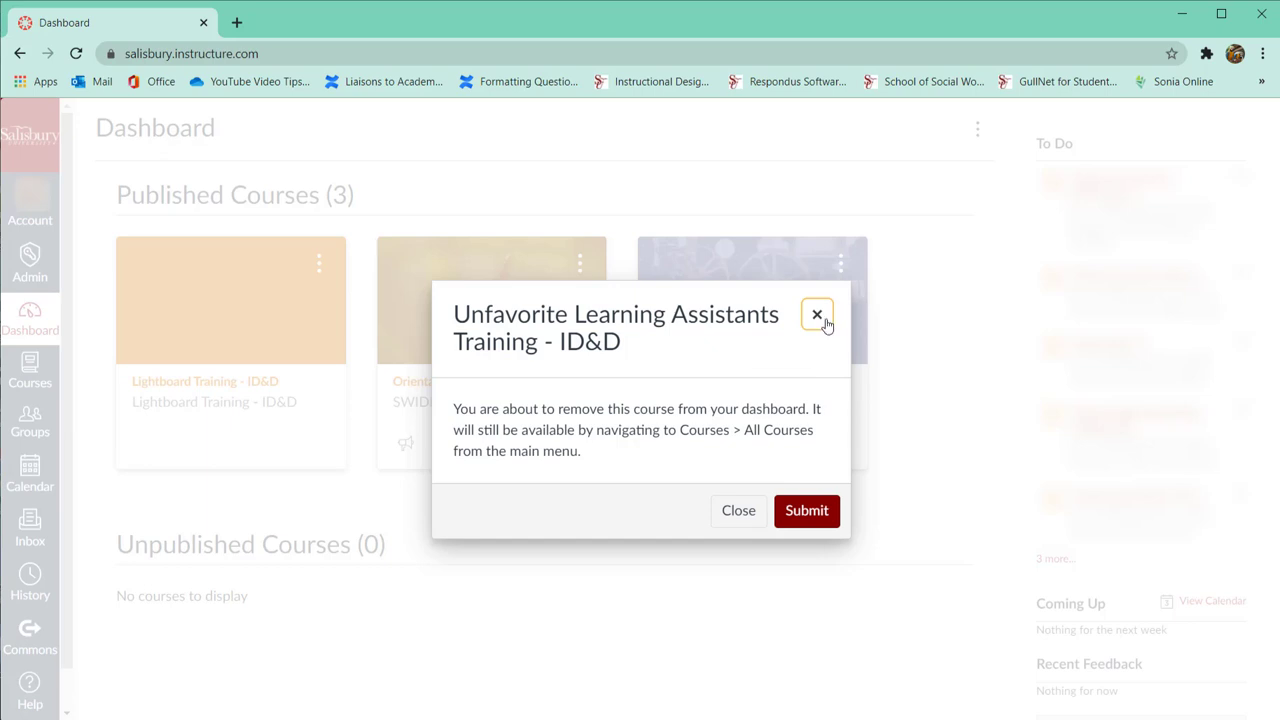
left_click(816, 312)
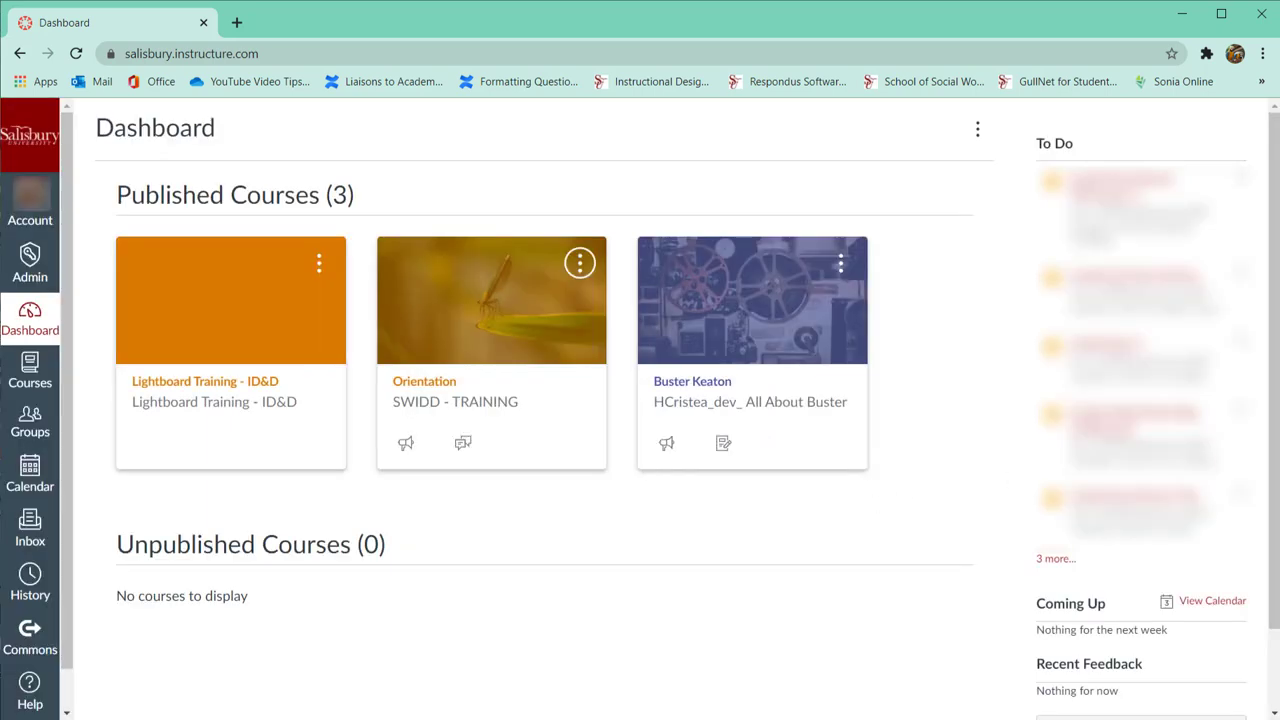
mouse_move(128, 444)
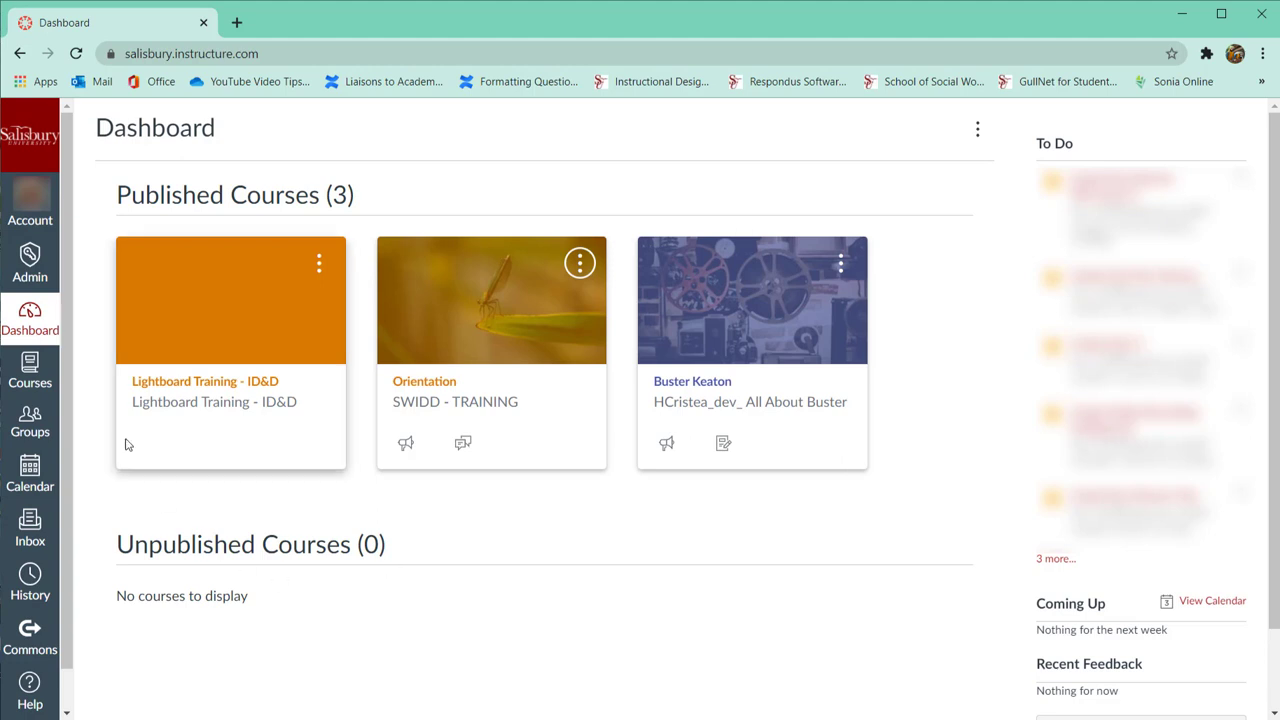
Return to the All Courses page showing the three starred courses and the Orientation nickname.
left_click(30, 362)
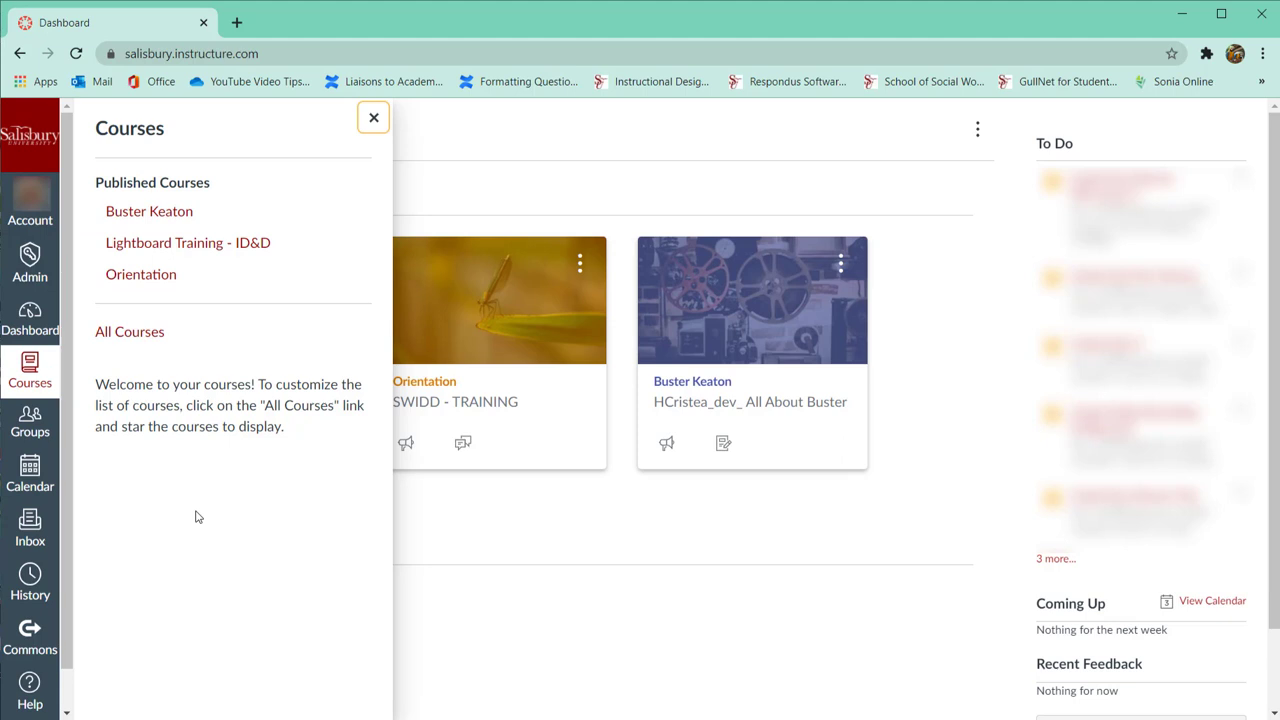
mouse_move(194, 474)
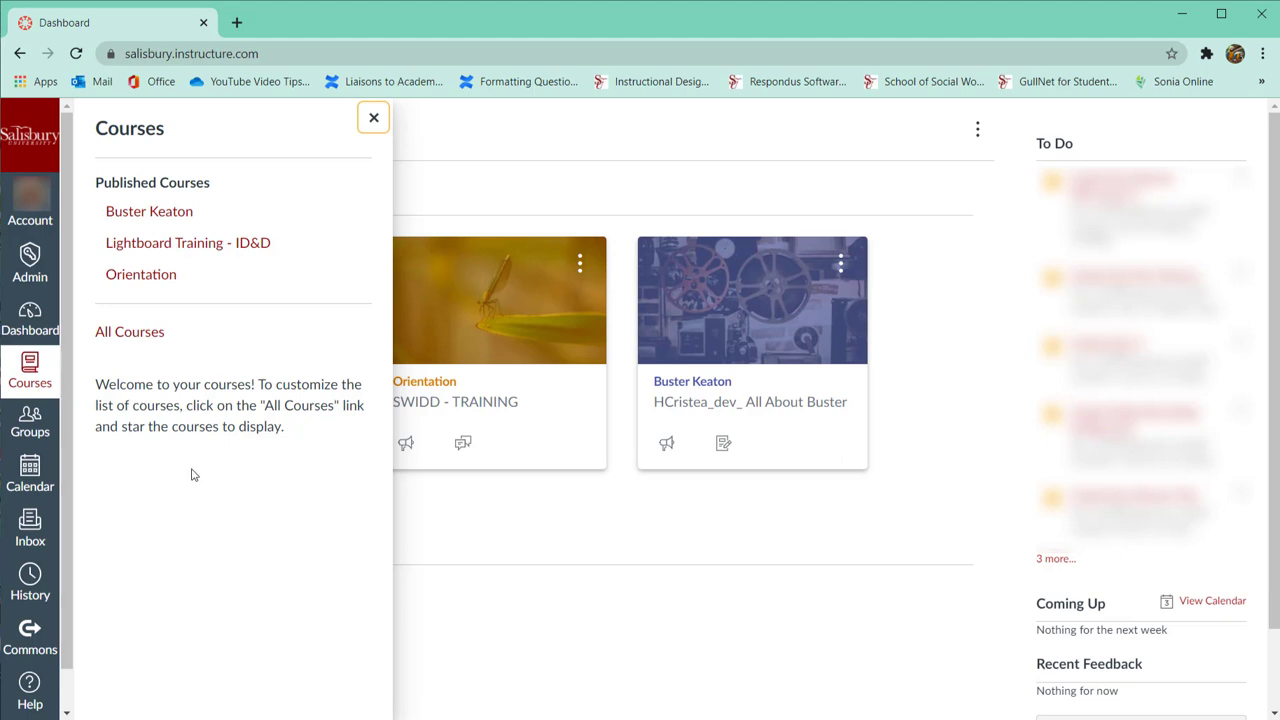
left_click(128, 332)
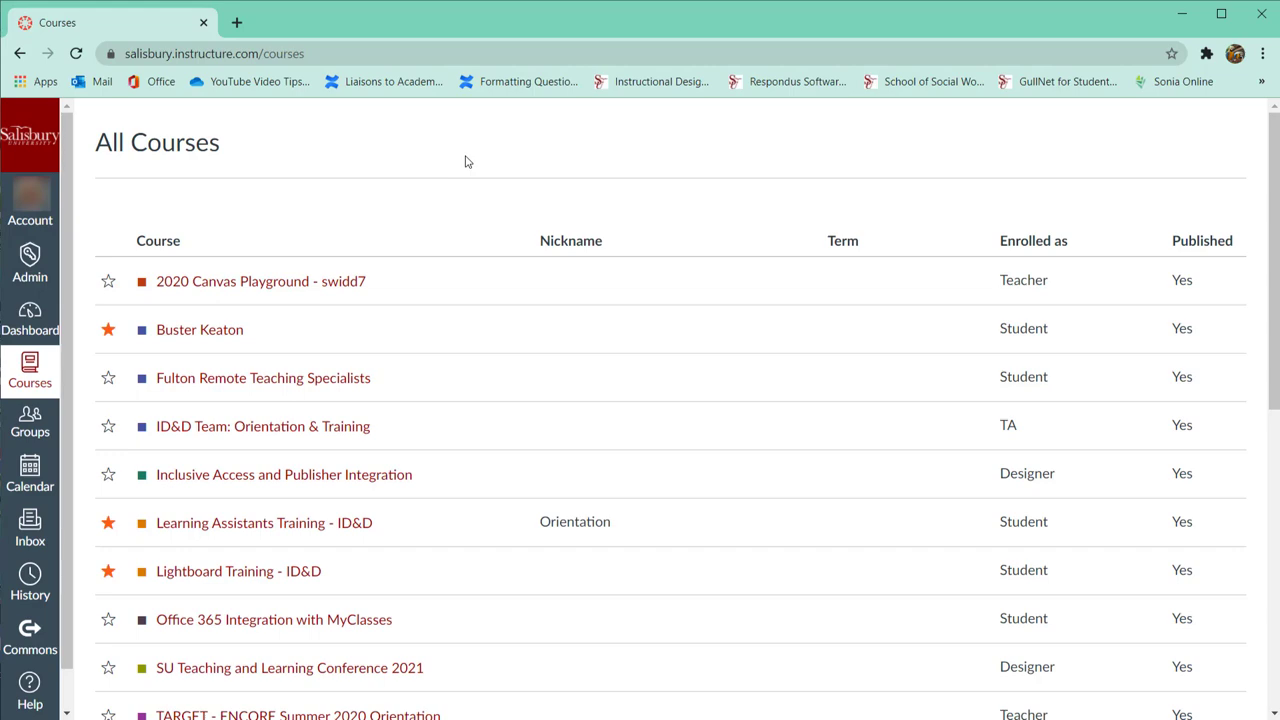
Go to the Groups page listing Group 9 for Buster Keaton under Current Groups.
scroll("down", 3)
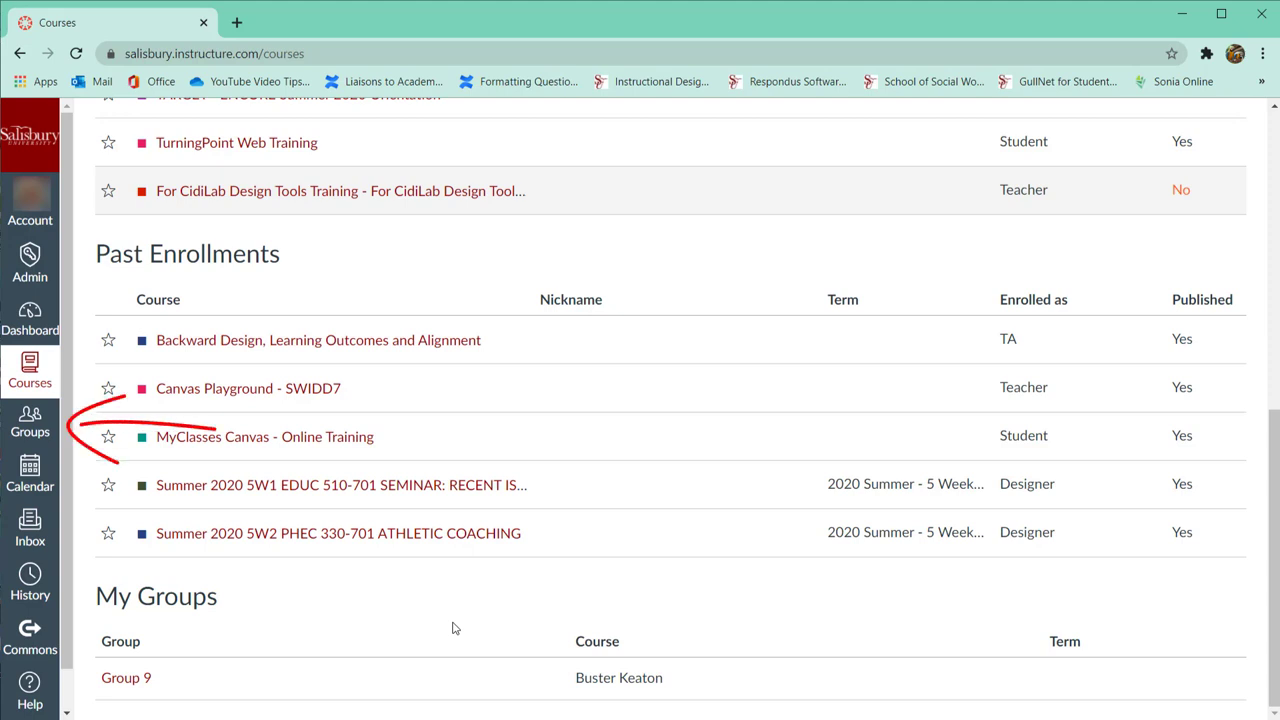
mouse_move(30, 424)
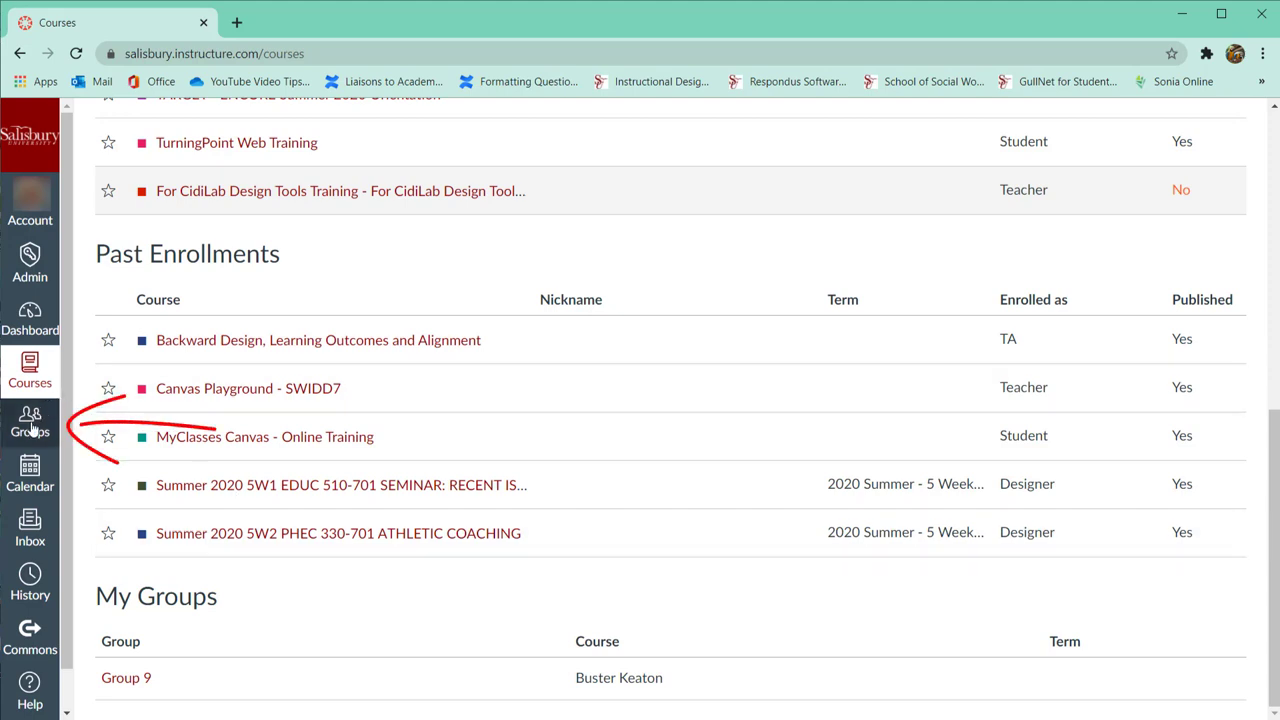
left_click(32, 420)
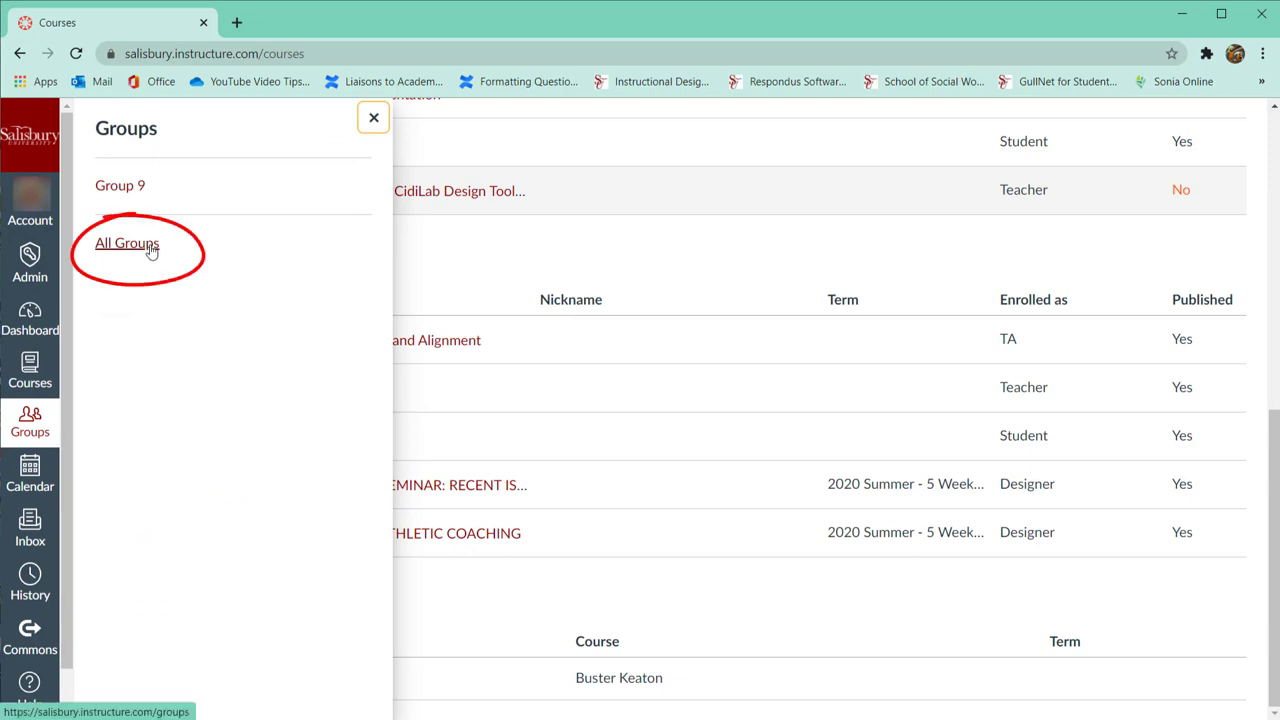
left_click(128, 244)
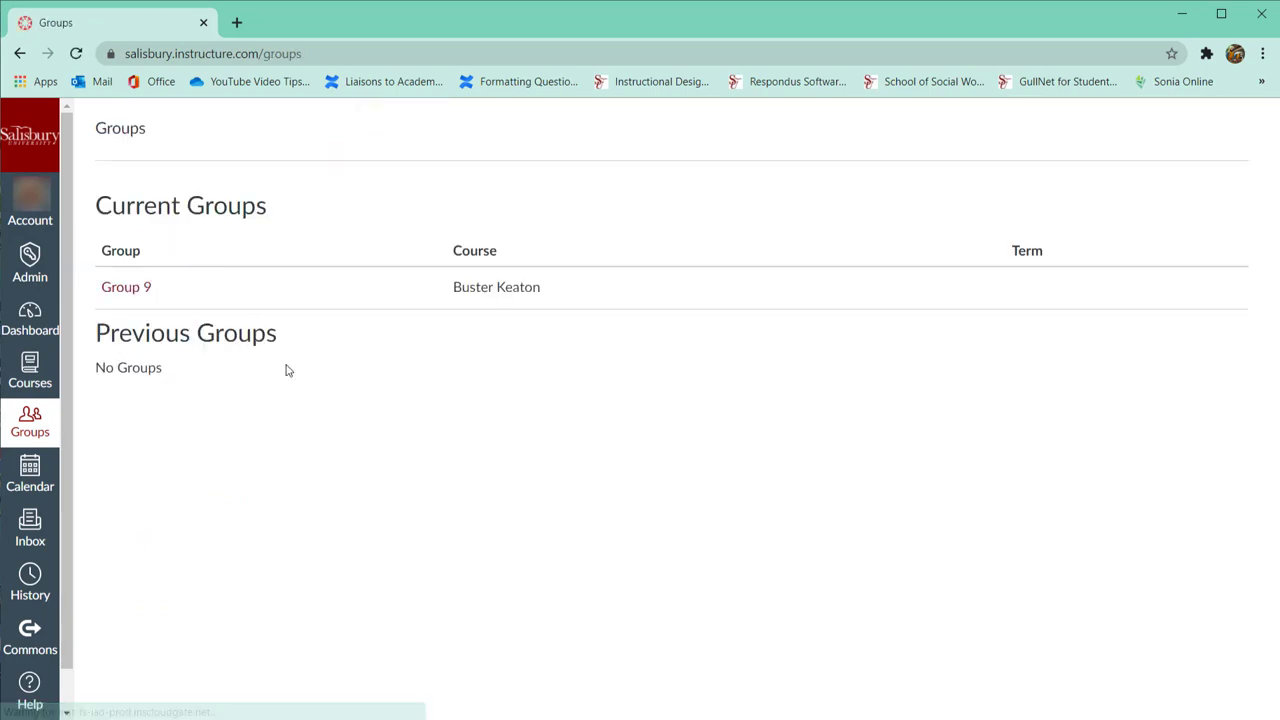